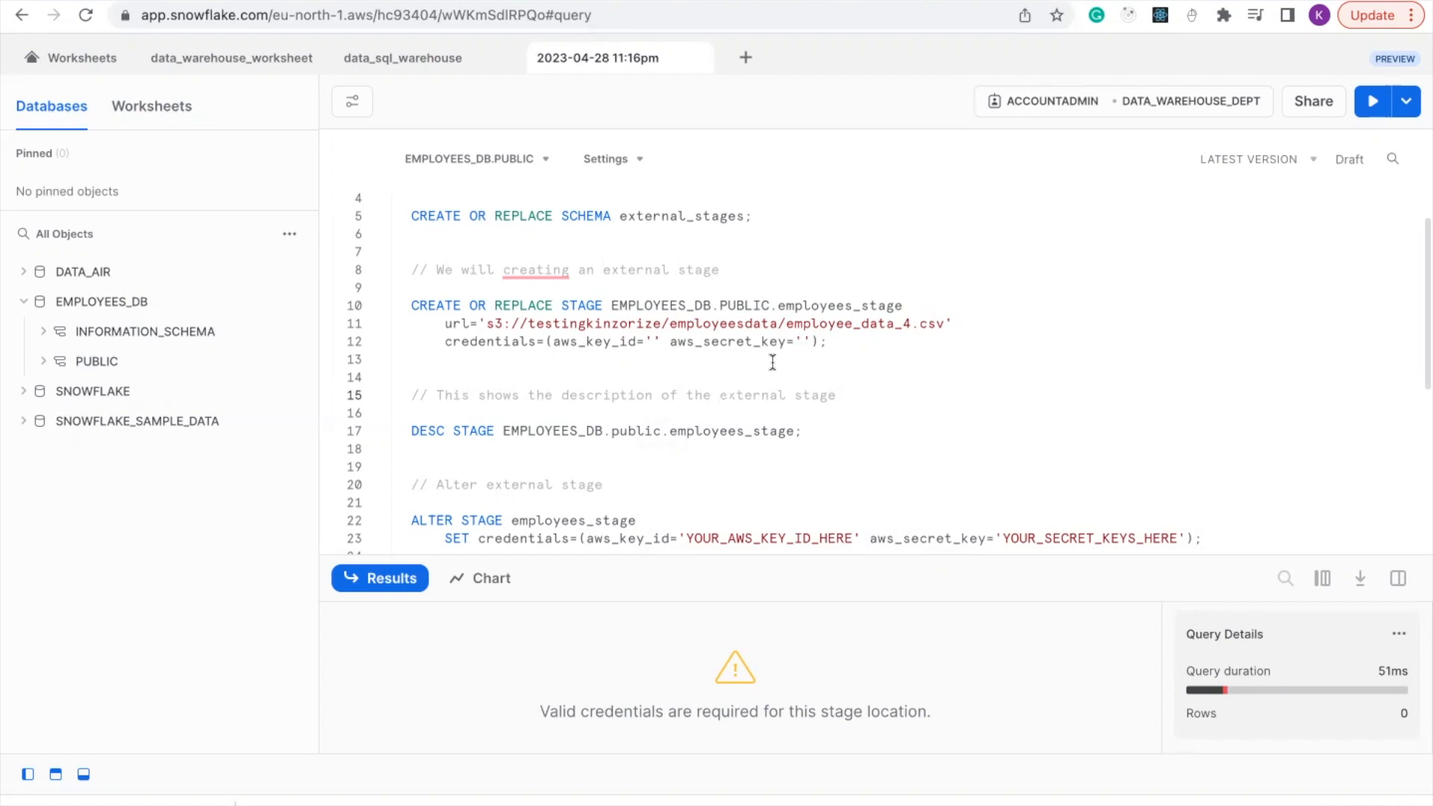
# Select line 17's DESC STAGE for EMPLOYEES_DB.public.employees_stage and run it.
pyautogui.click(718, 395)
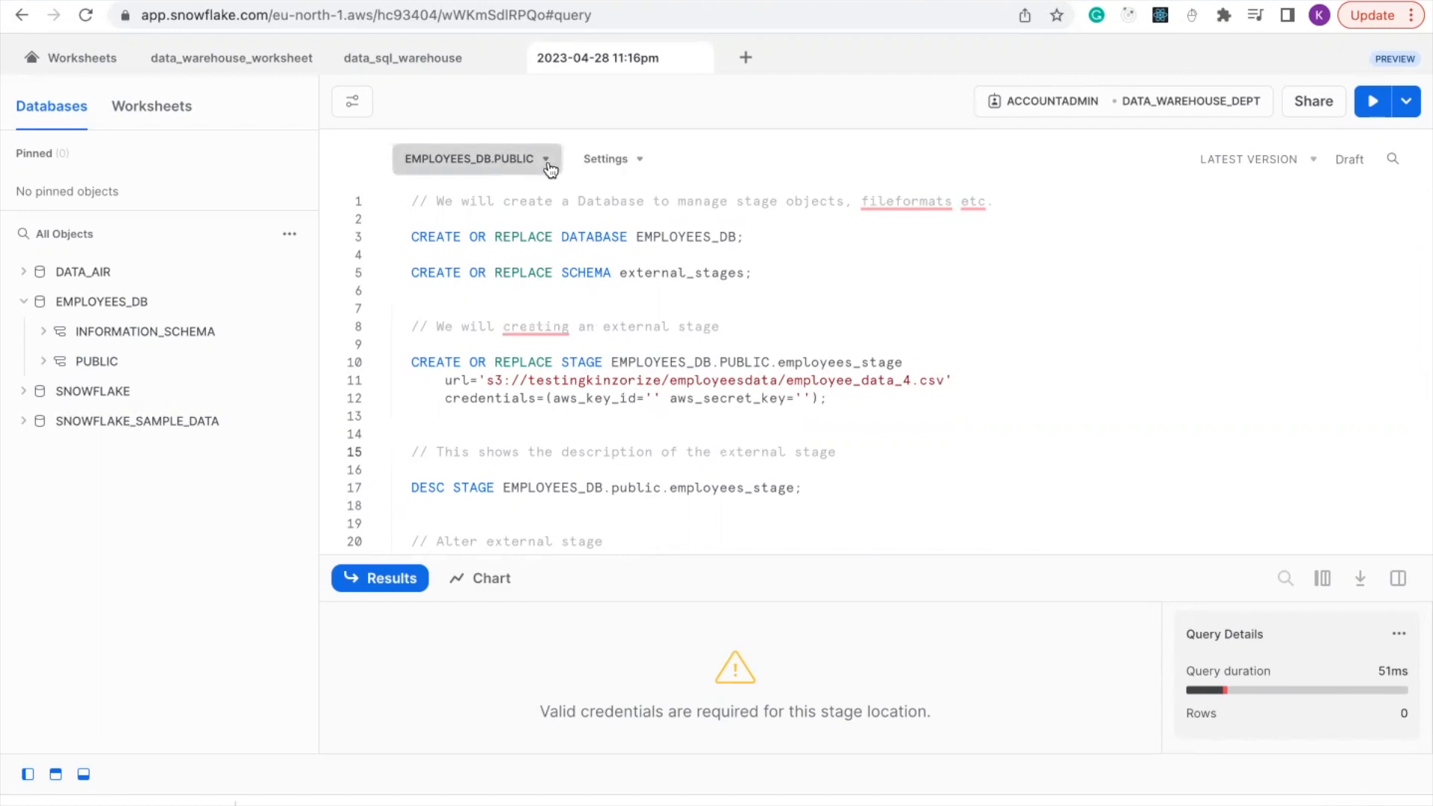
pyautogui.click(474, 159)
pyautogui.write('a')
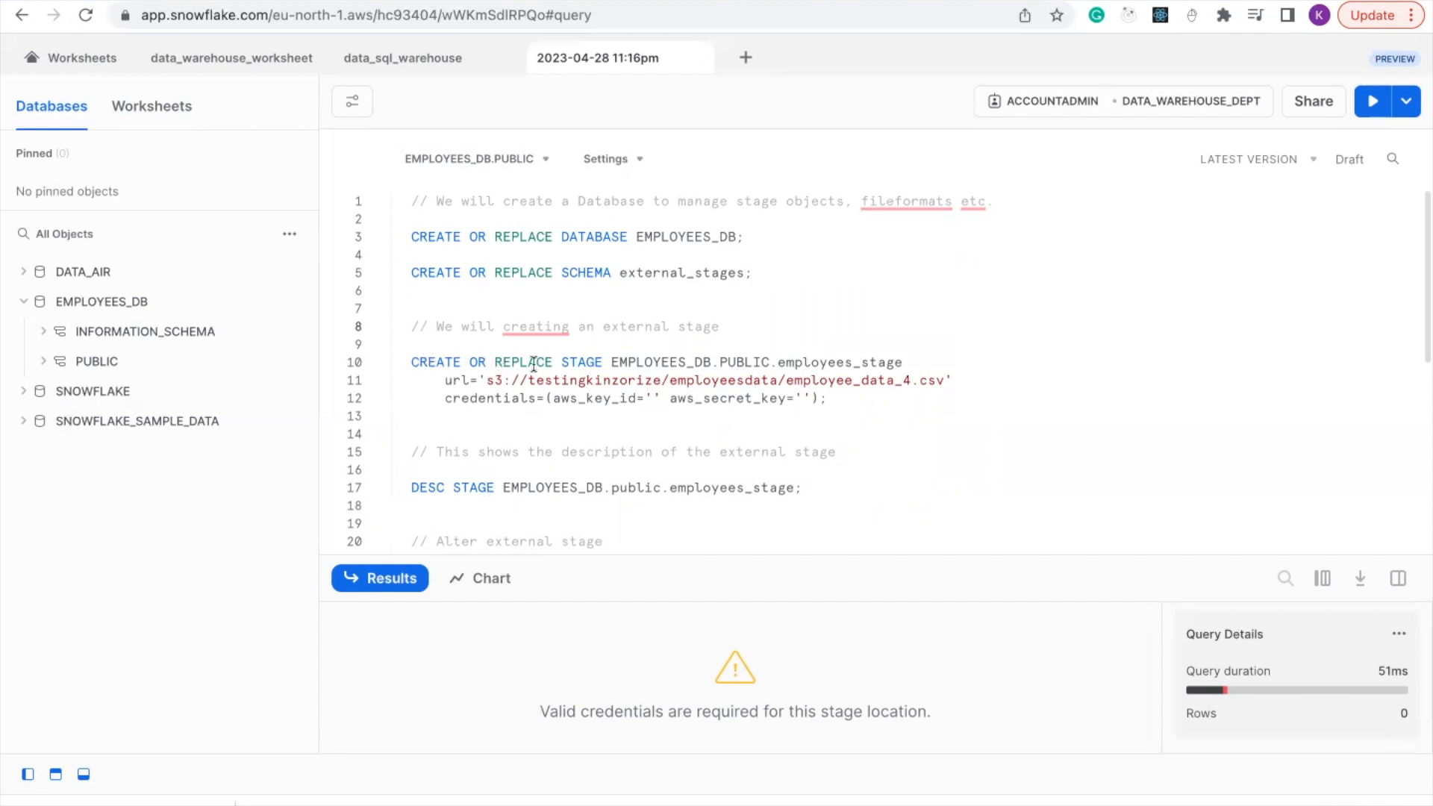
pyautogui.moveTo(582, 362)
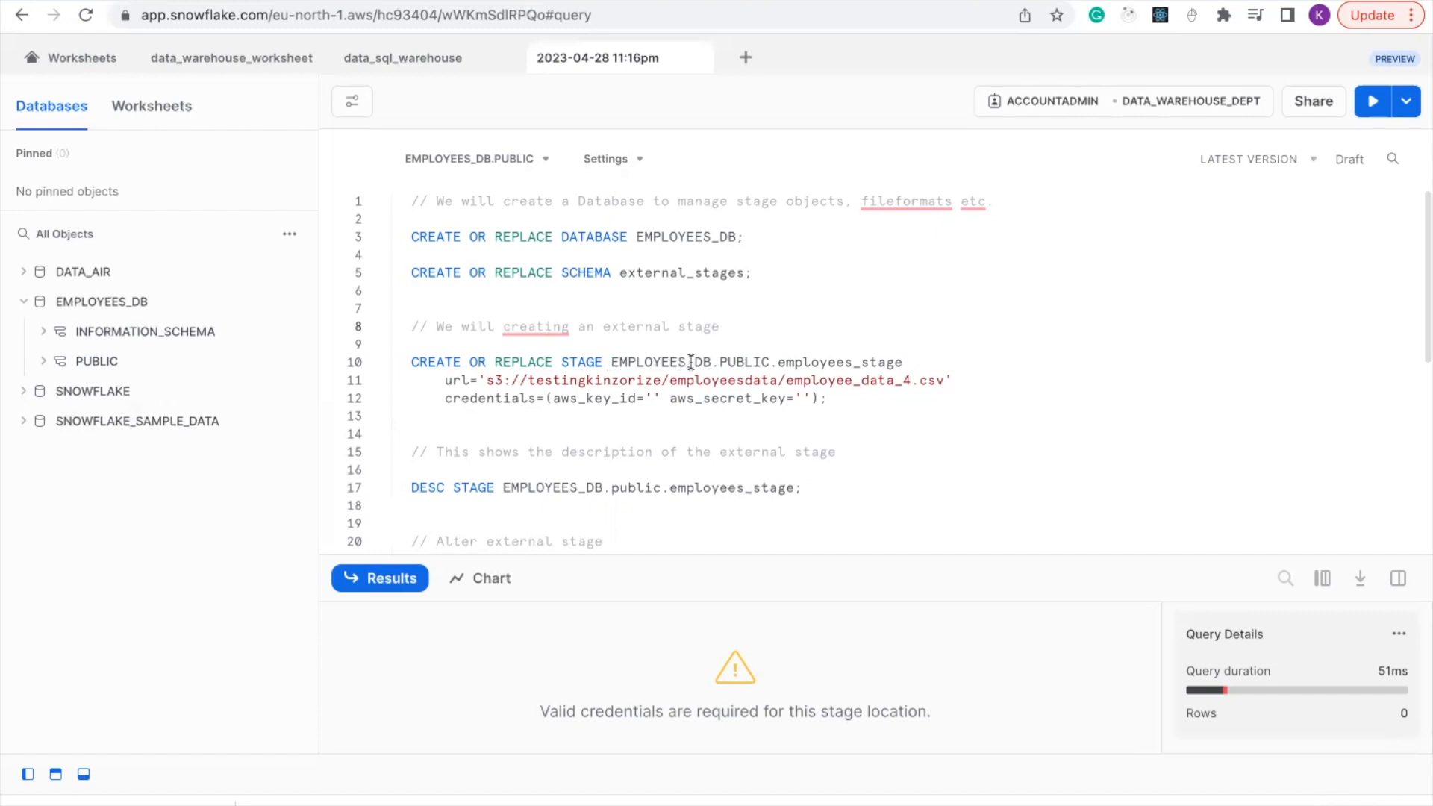
pyautogui.moveTo(753, 365)
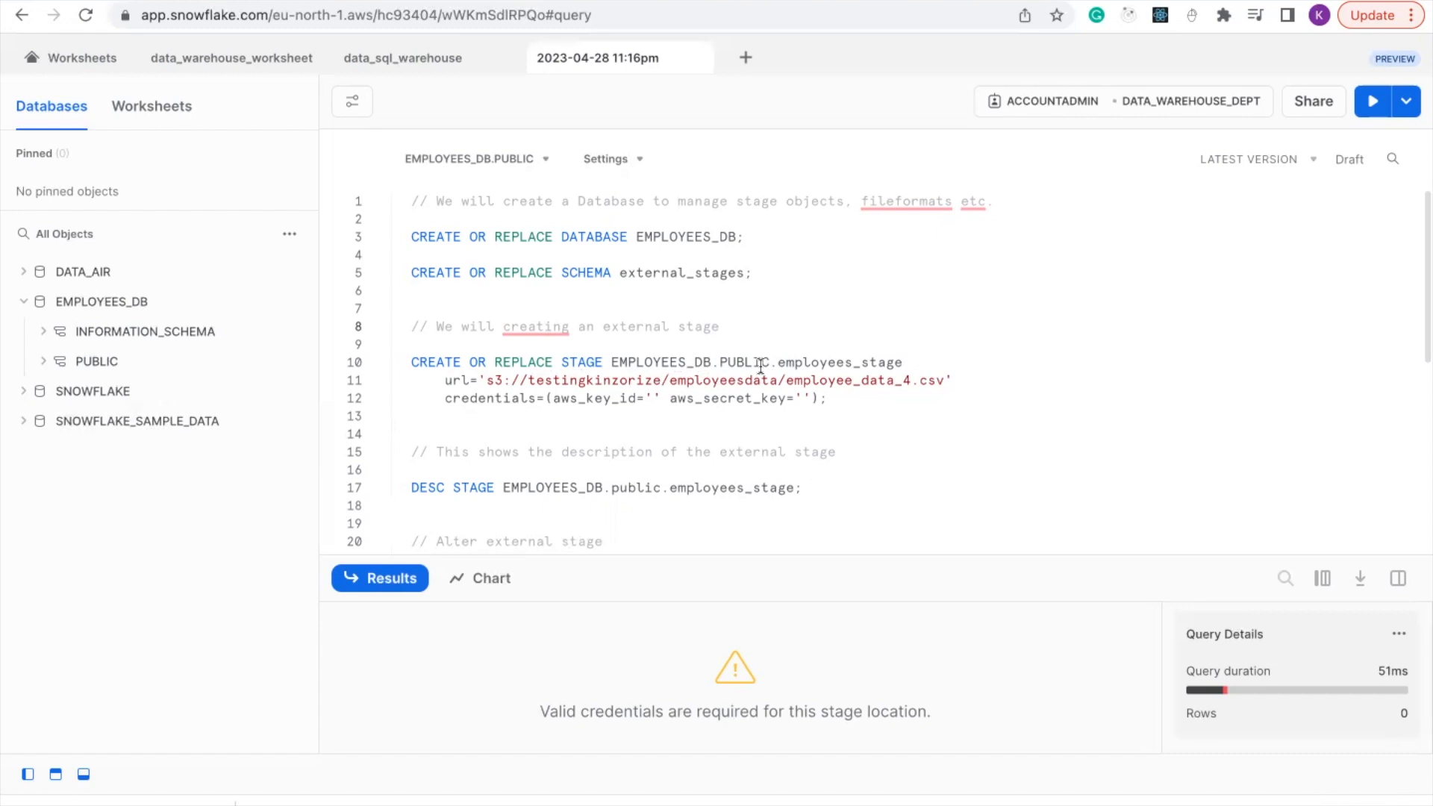
pyautogui.moveTo(822, 367)
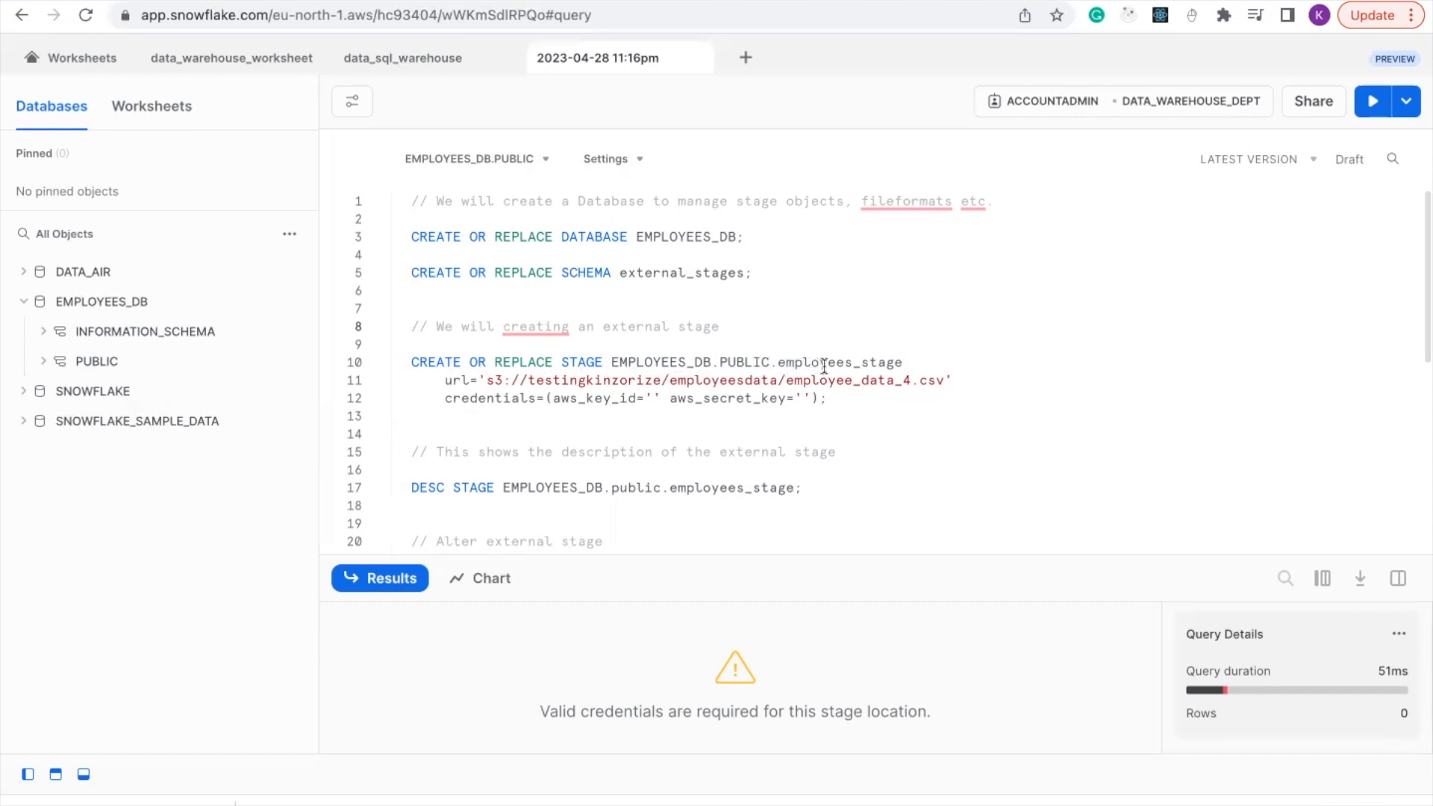
pyautogui.moveTo(844, 385)
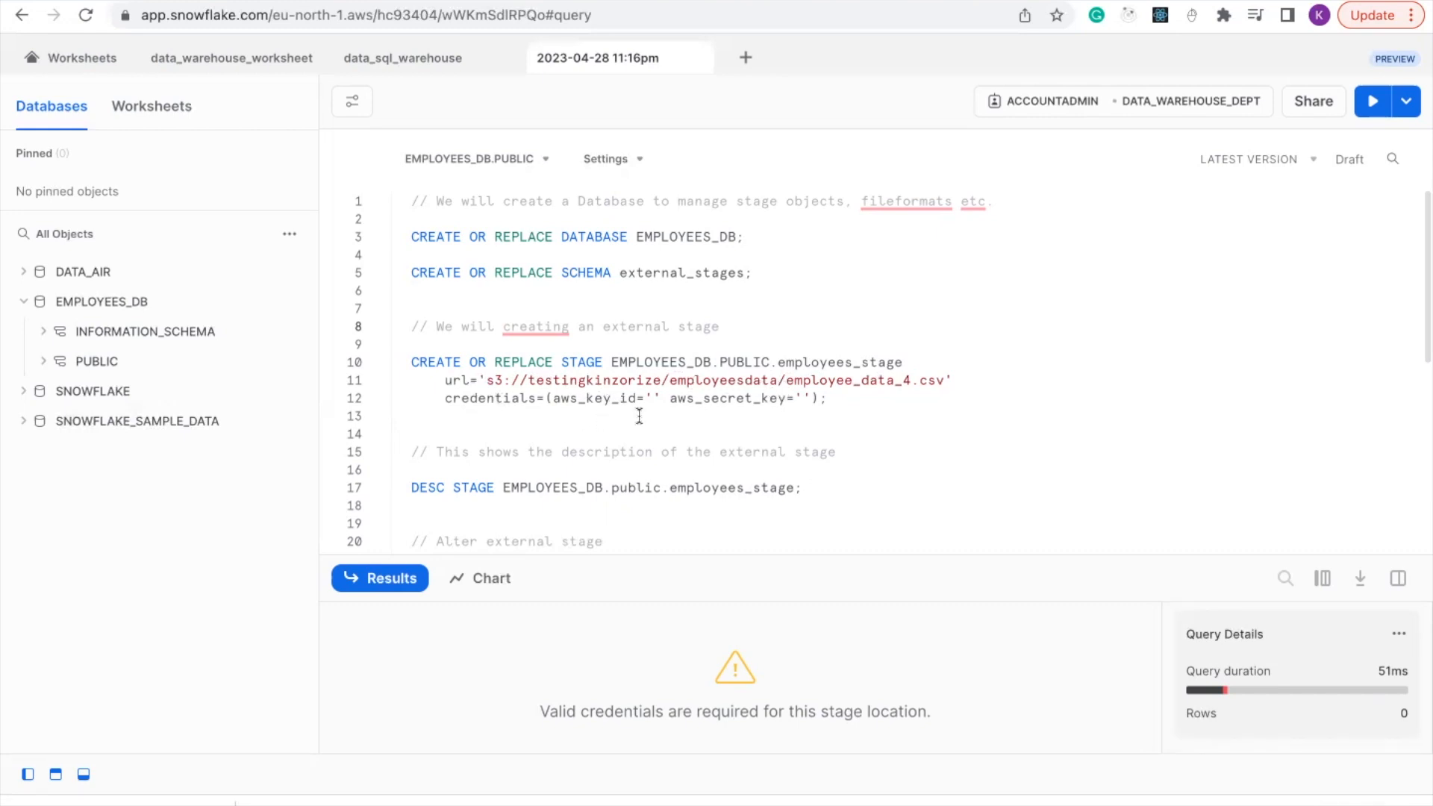
pyautogui.moveTo(756, 423)
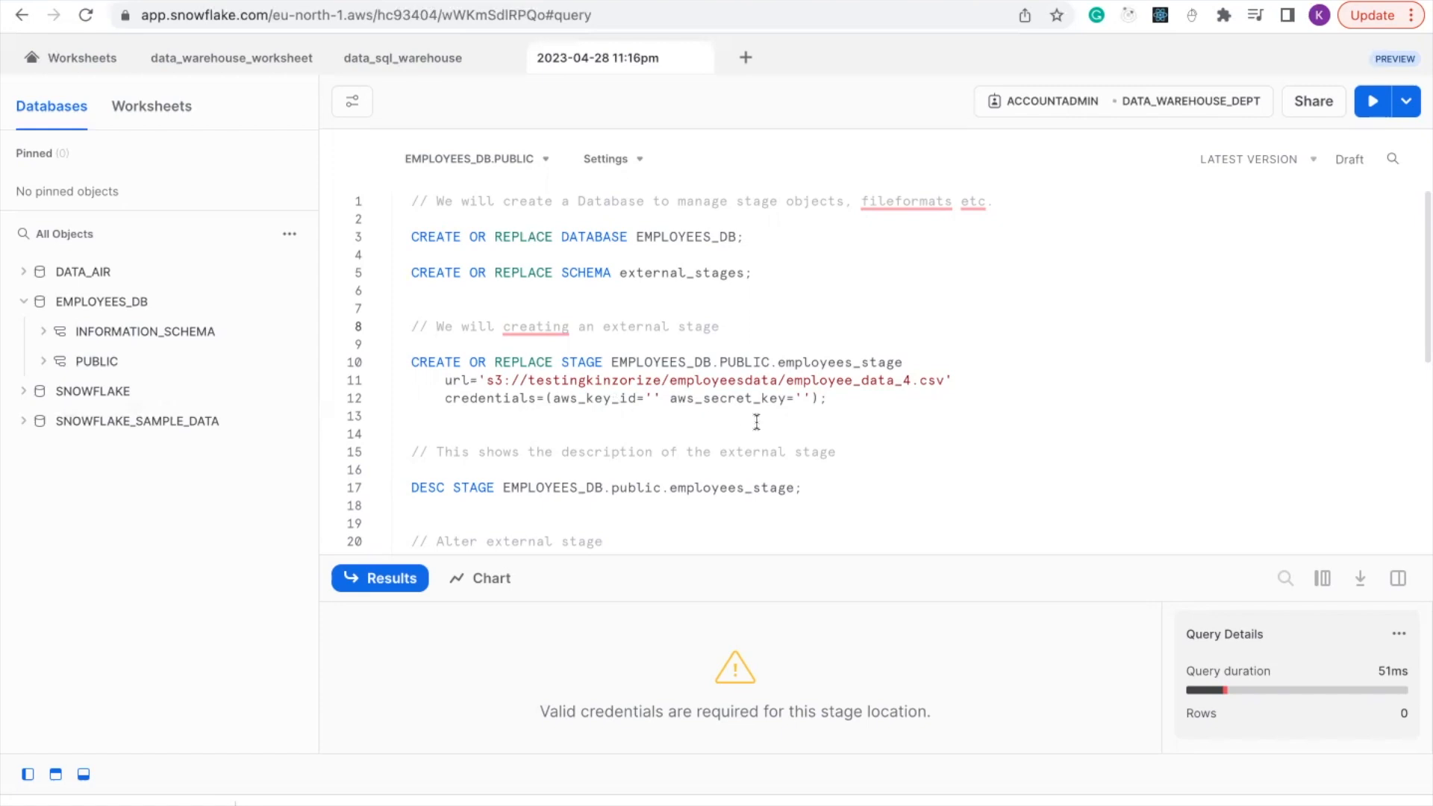
pyautogui.moveTo(618, 445)
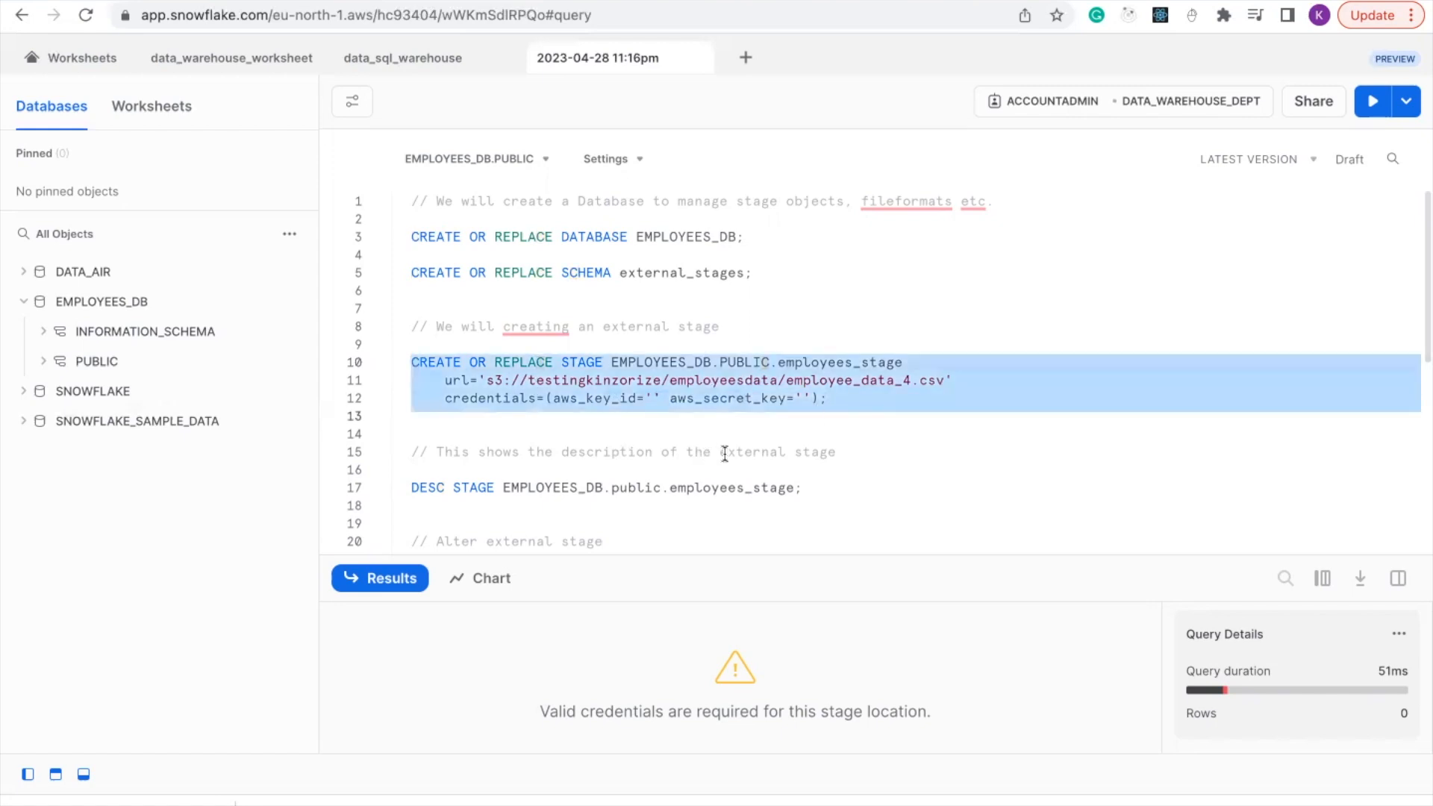
pyautogui.scroll(-3)
pyautogui.write('mployees')
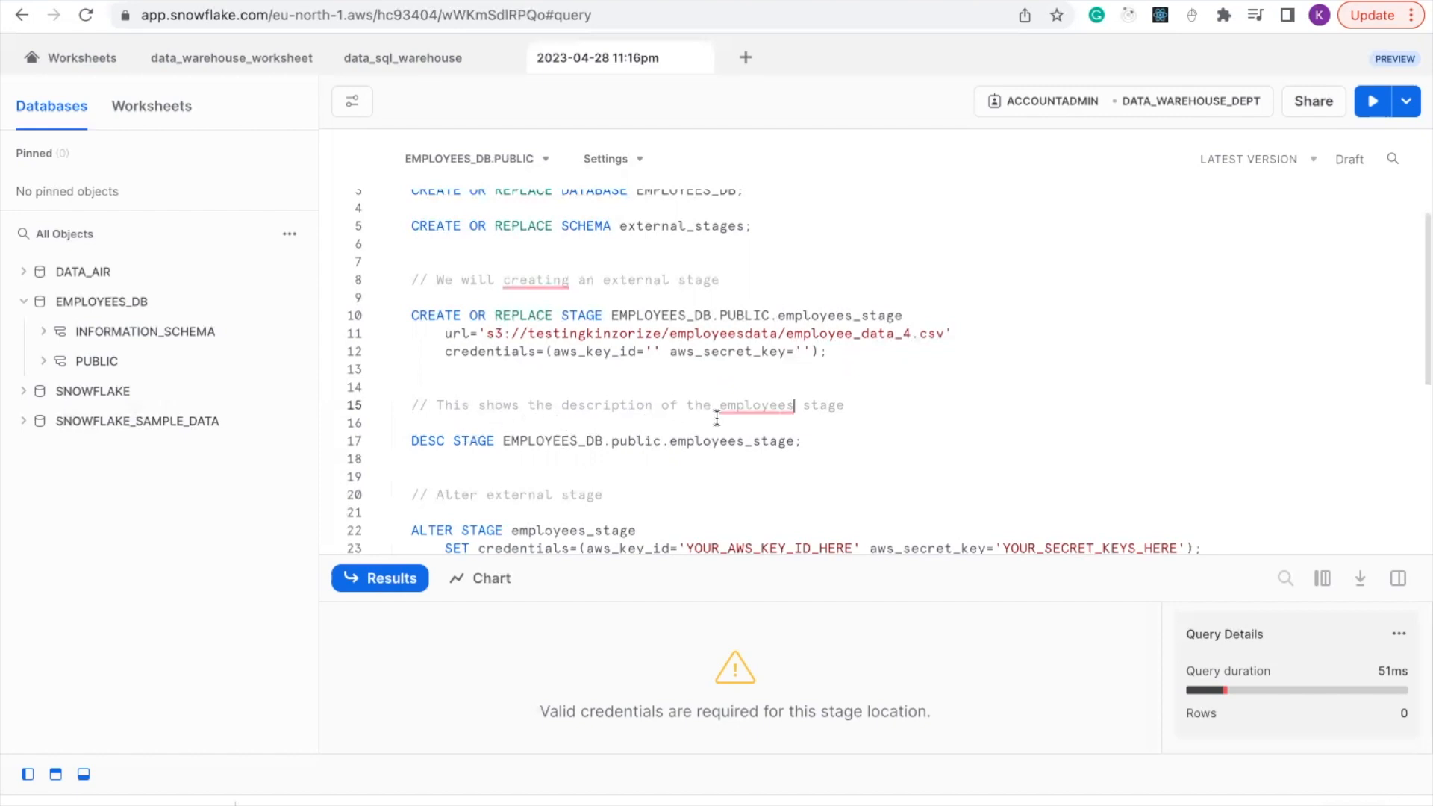
pyautogui.moveTo(686, 453)
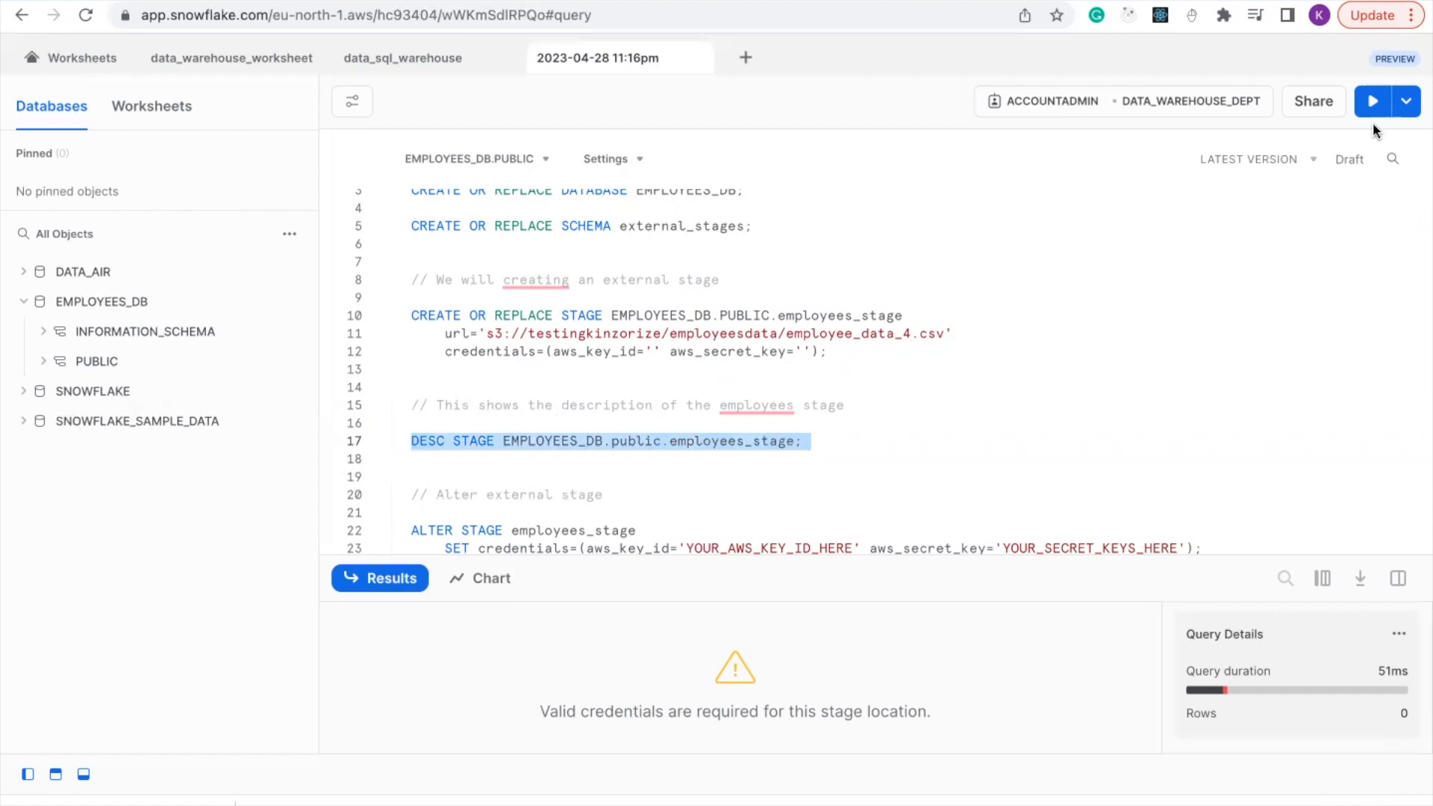
pyautogui.click(1372, 101)
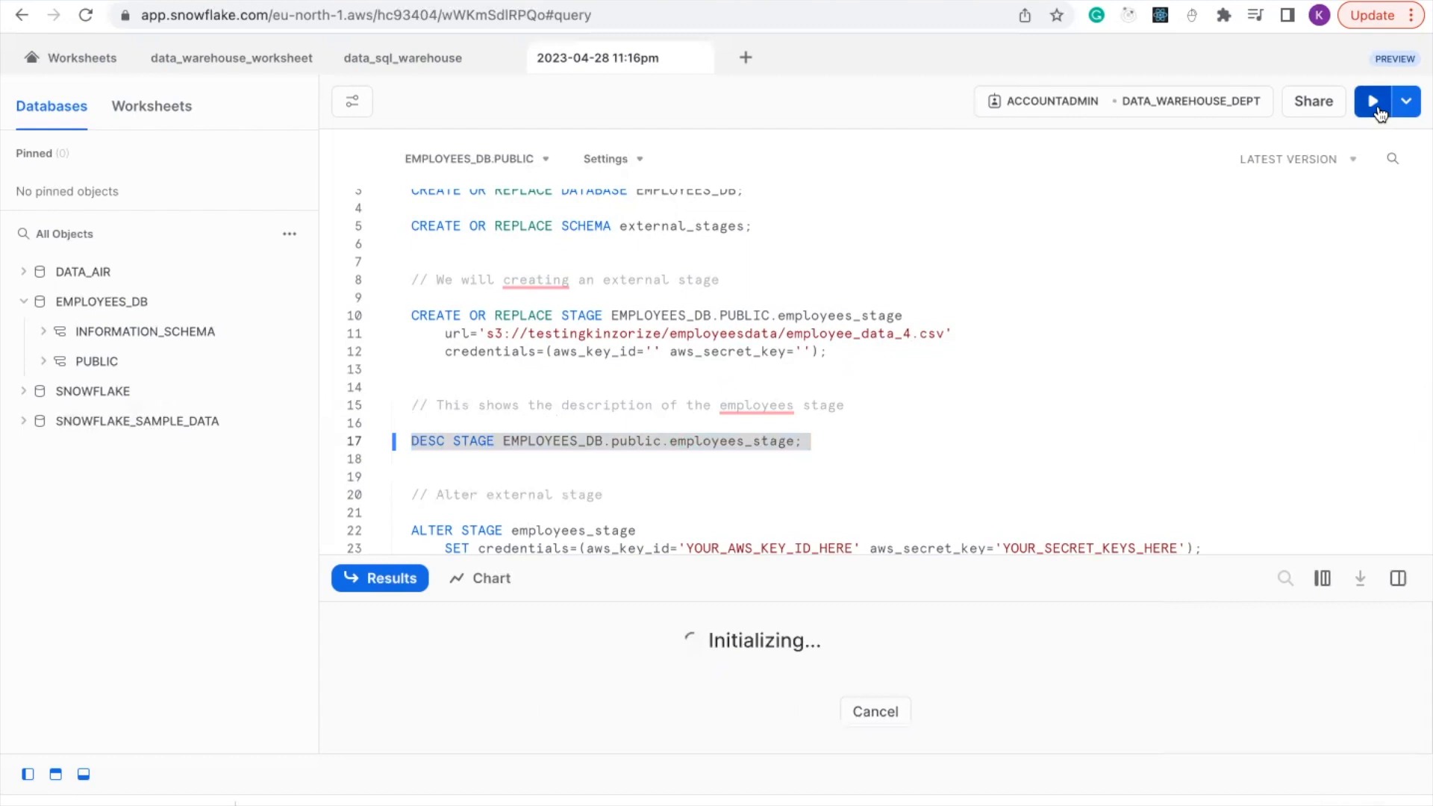
# Load DESC STAGE's 33 property rows, then scroll the editor past ALTER STAGE.
pyautogui.click(1372, 101)
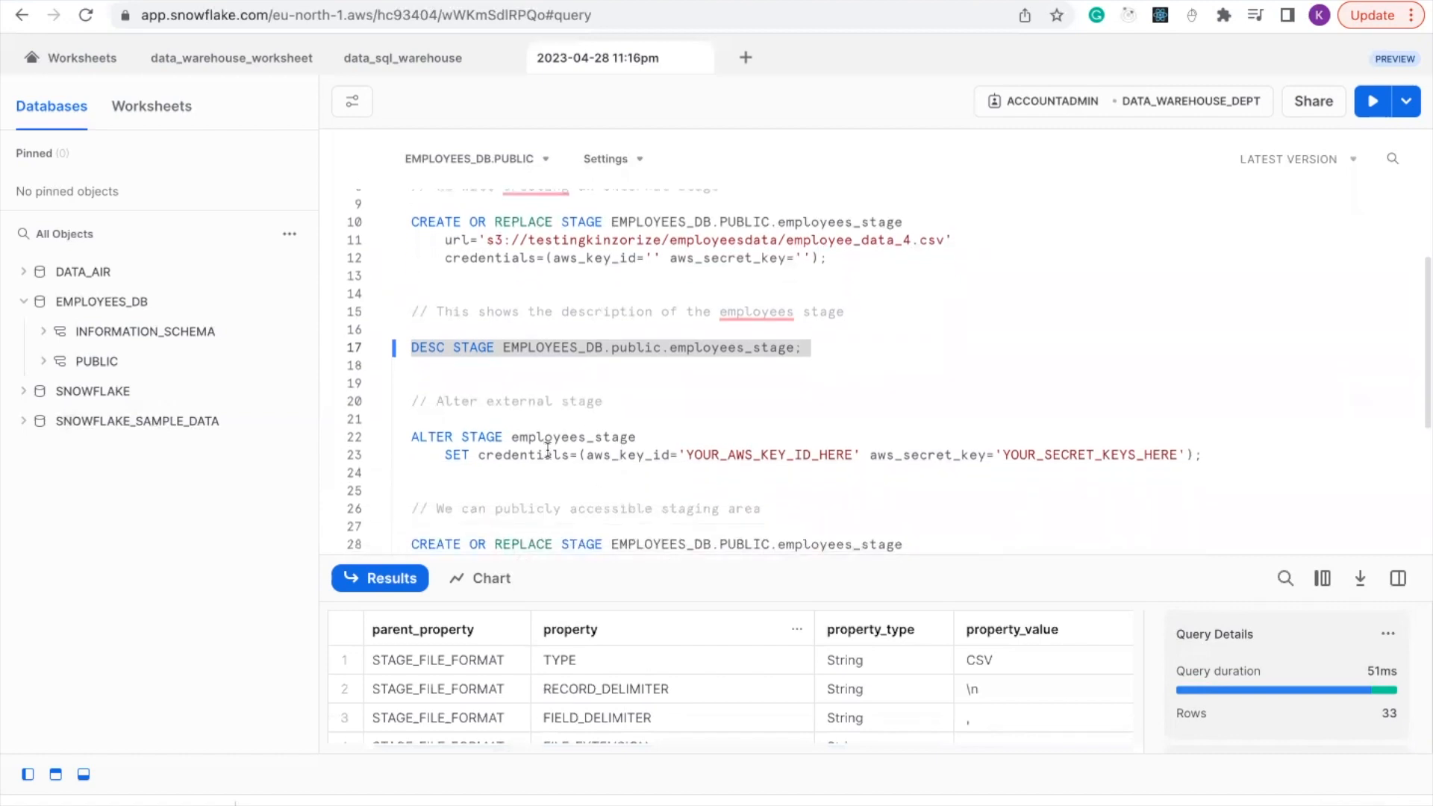
pyautogui.scroll(-3)
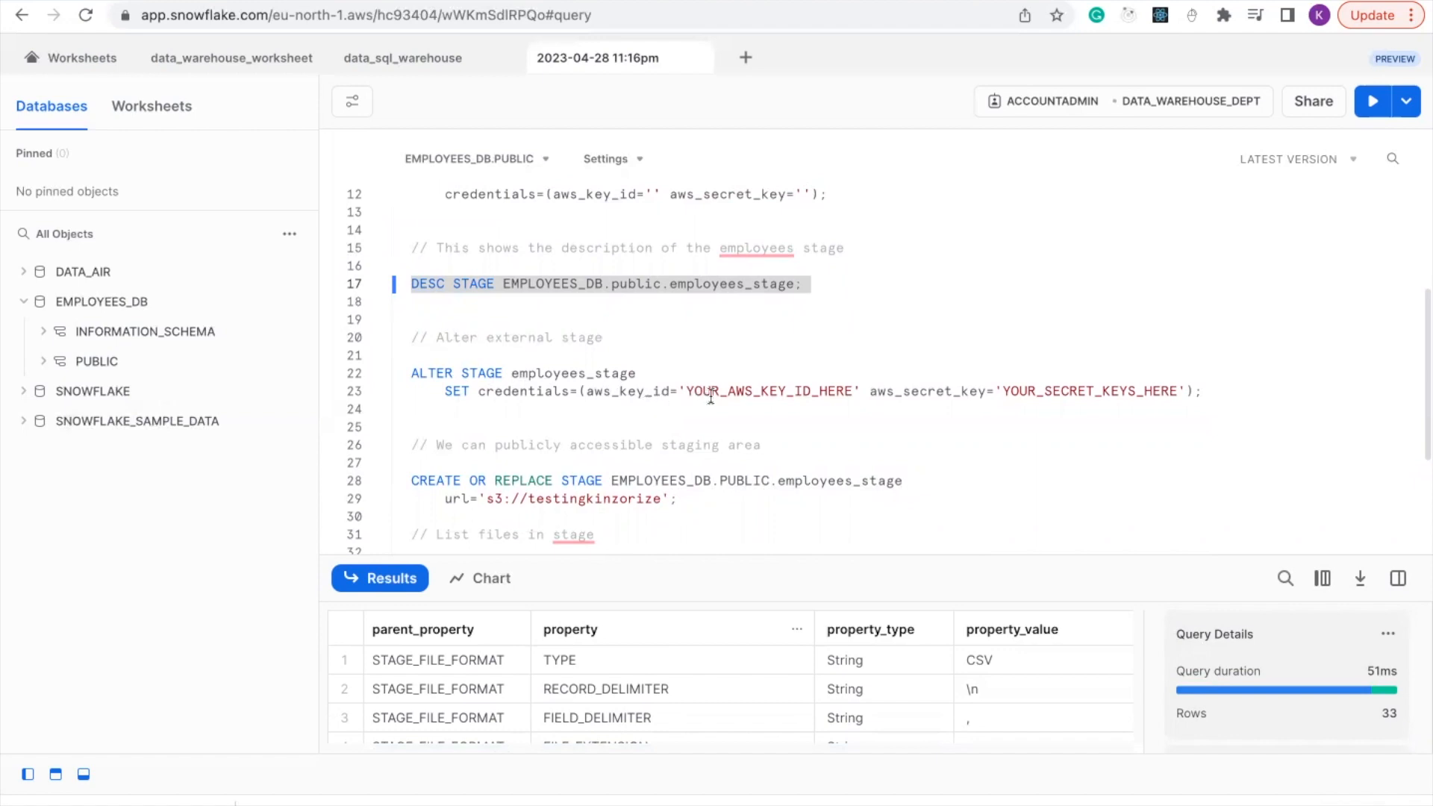
pyautogui.moveTo(610, 408)
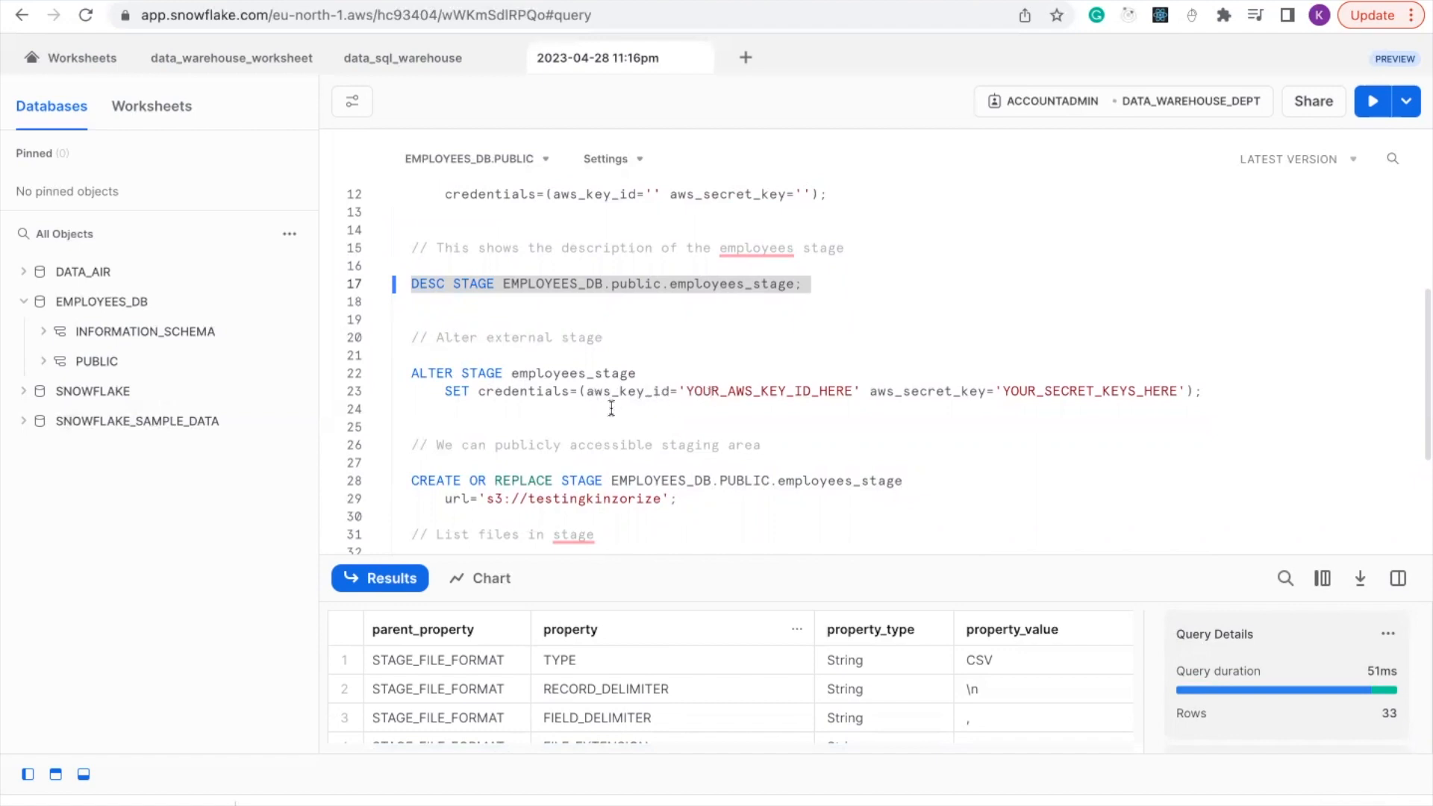
pyautogui.moveTo(652, 411)
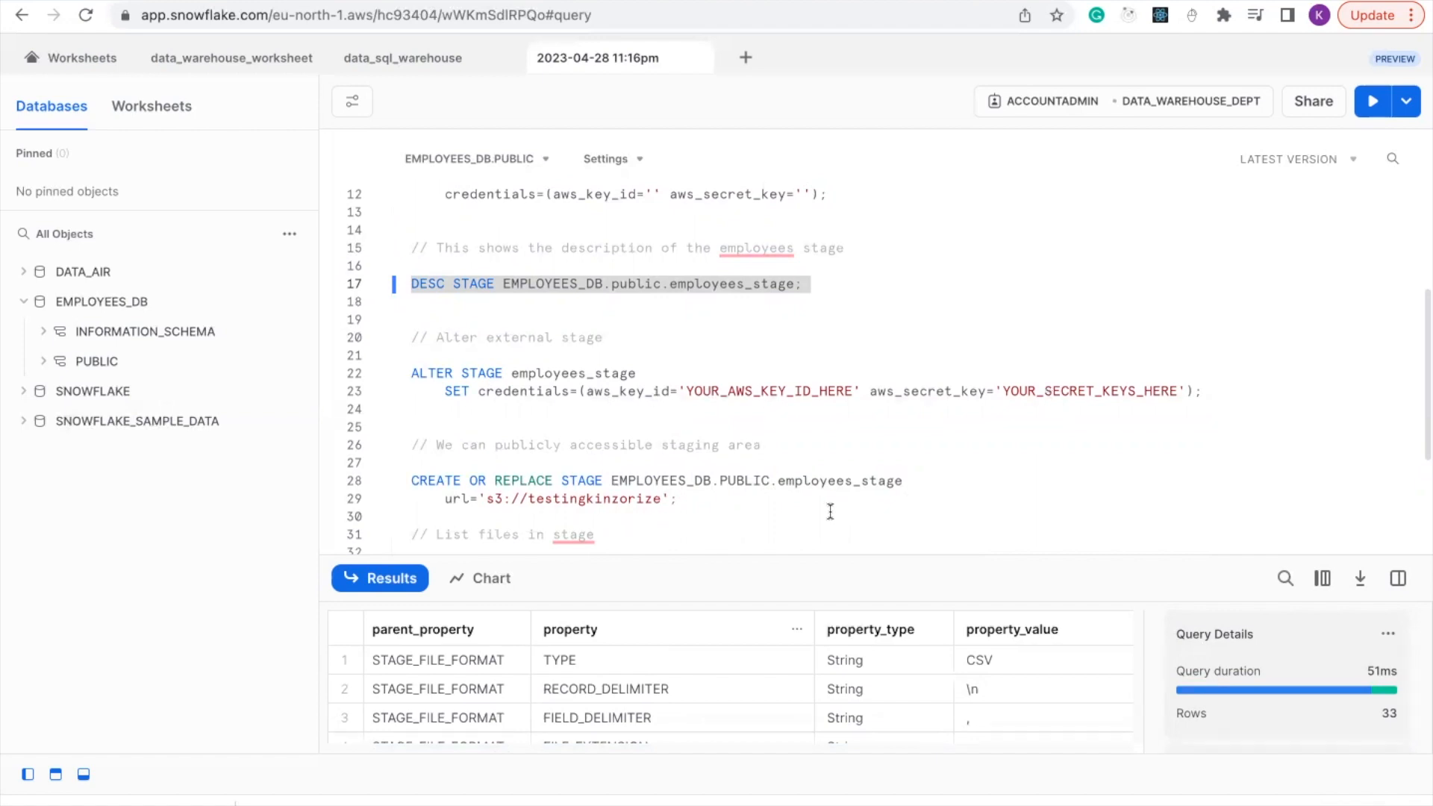
pyautogui.scroll(-3)
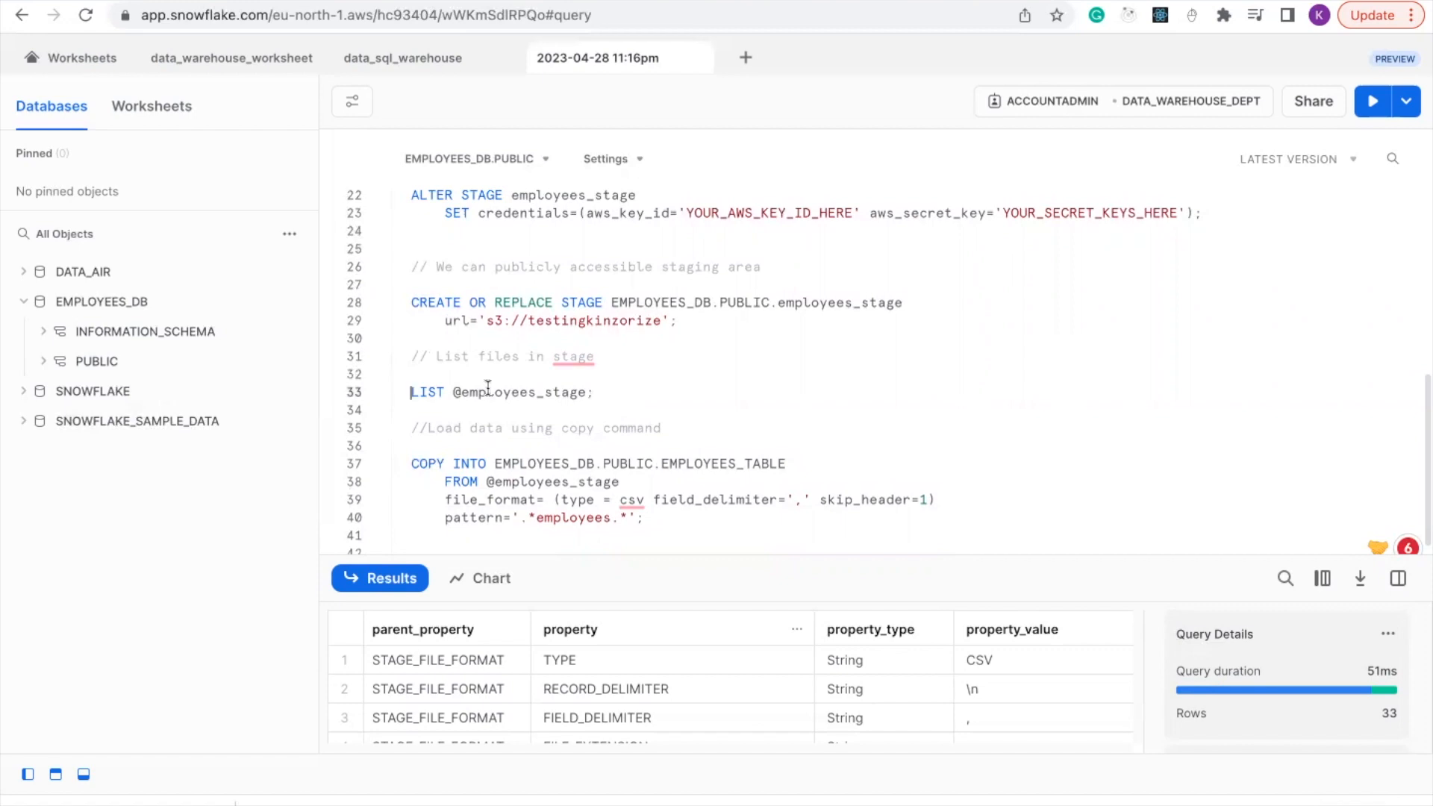
pyautogui.moveTo(410, 392); pyautogui.dragTo(594, 392)
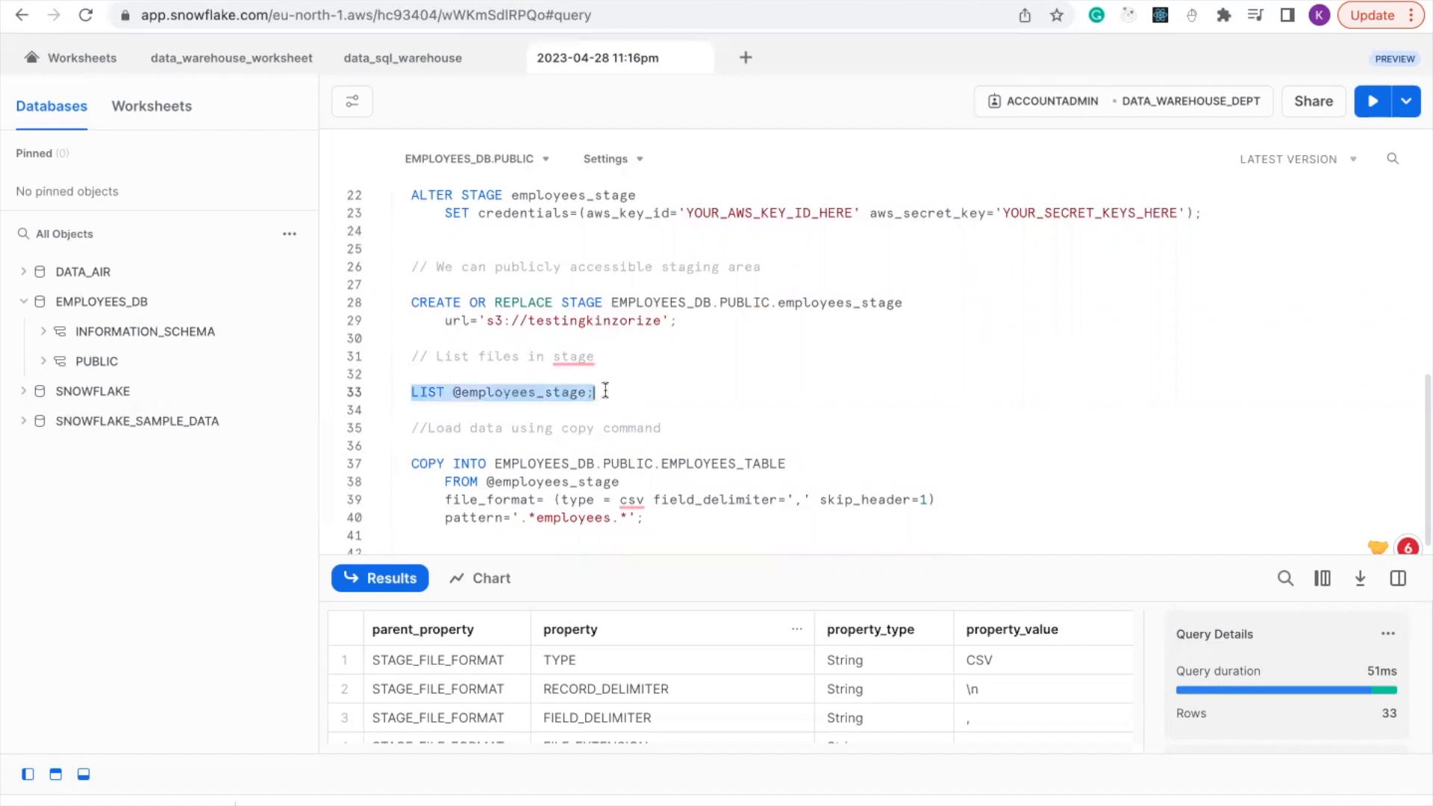
pyautogui.moveTo(659, 383)
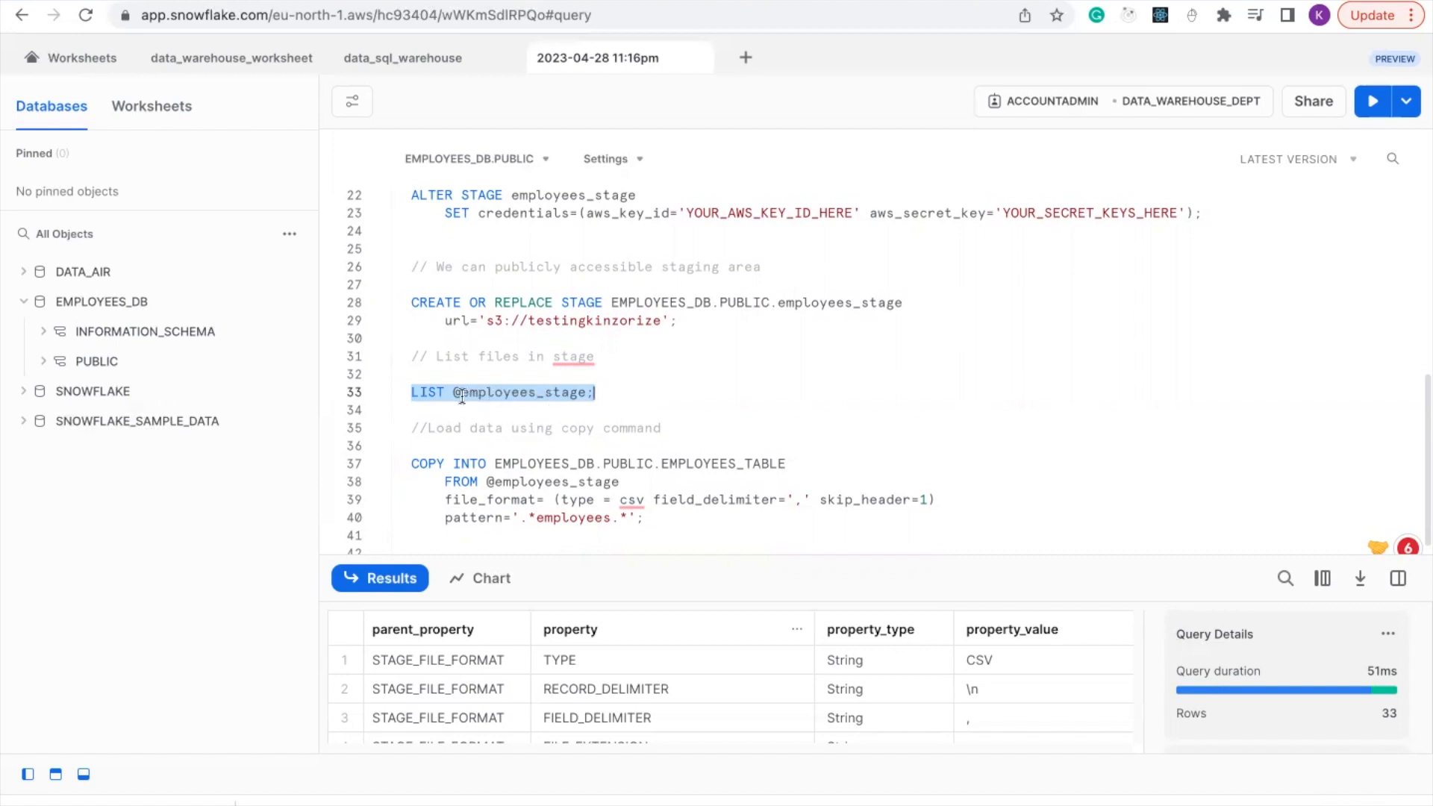
pyautogui.moveTo(525, 402)
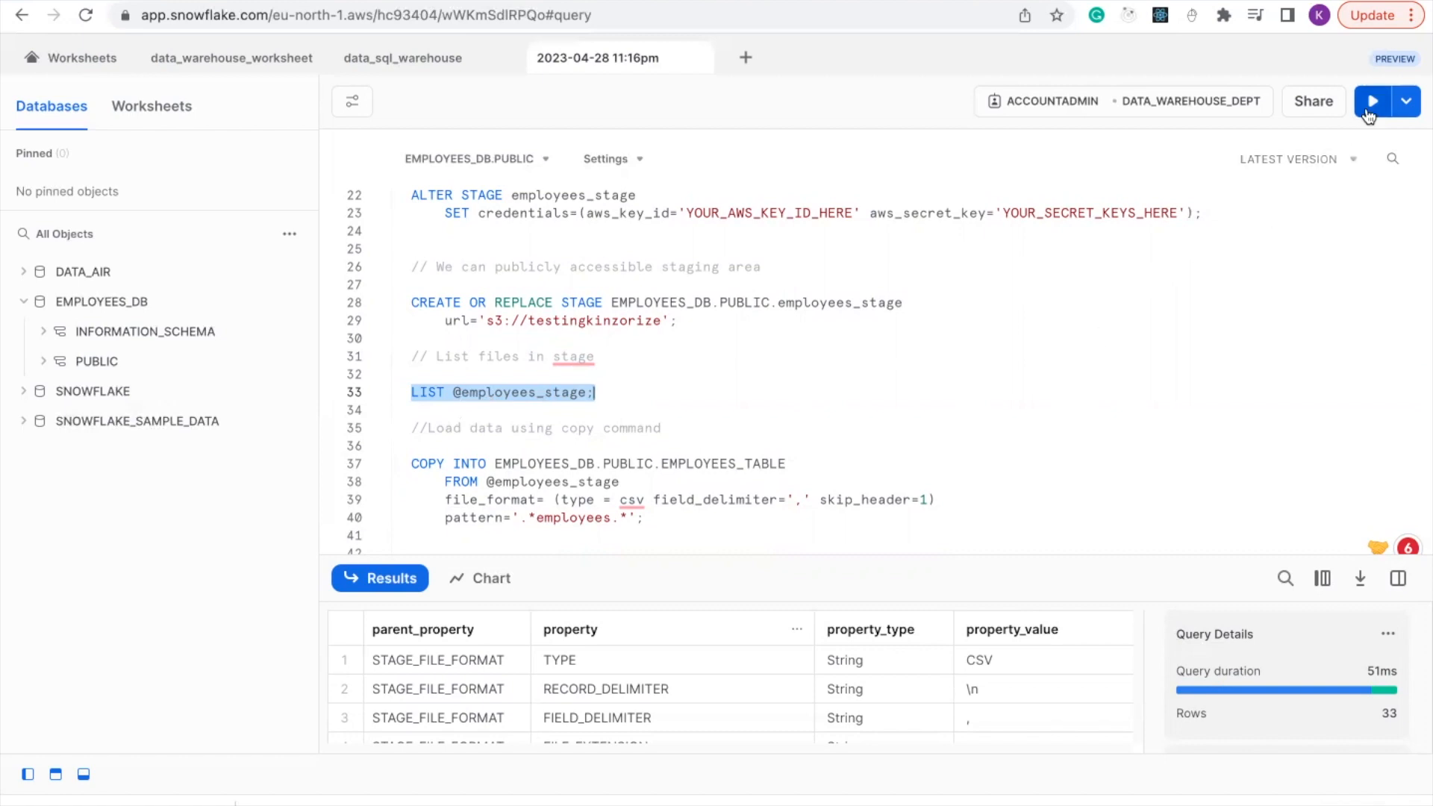
pyautogui.click(1370, 101)
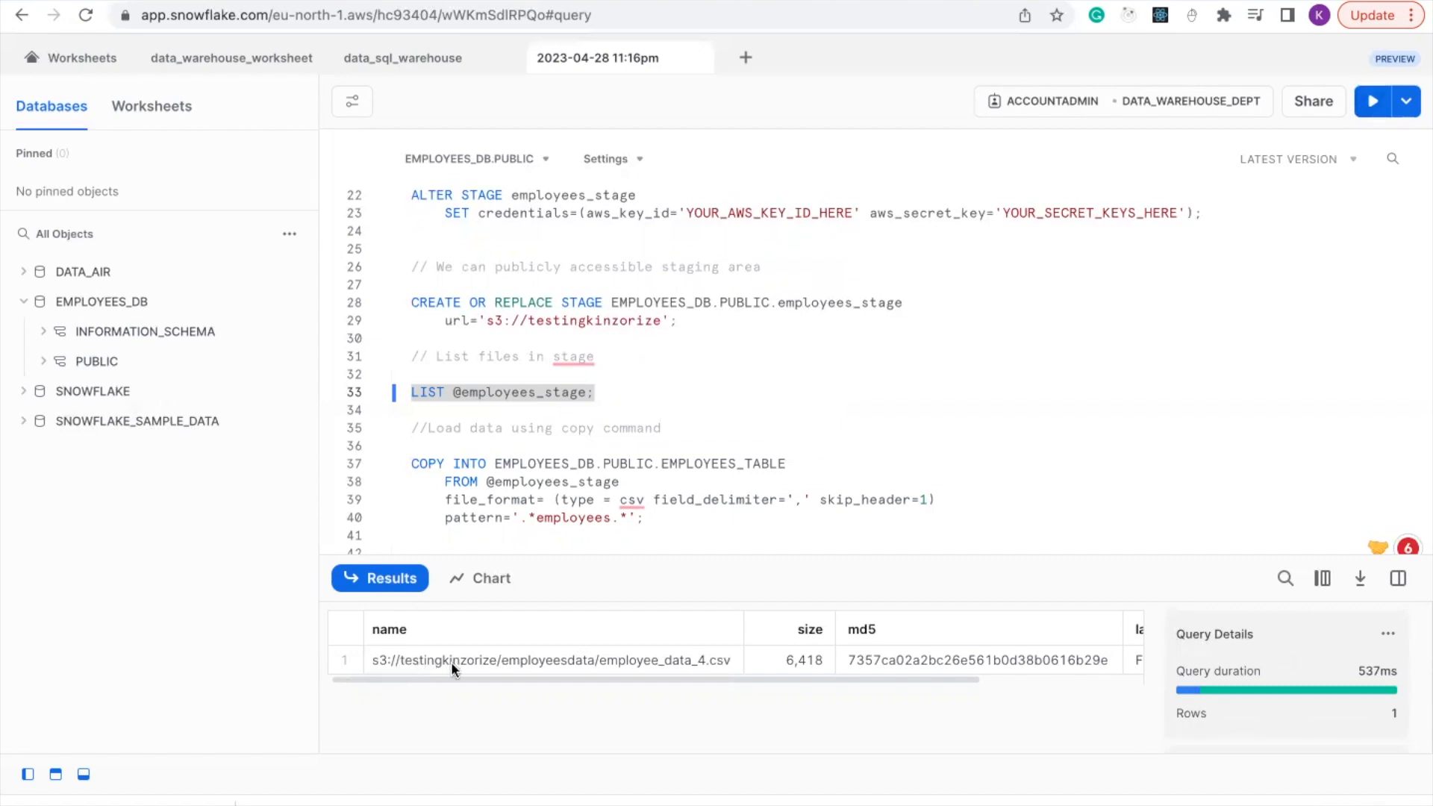
pyautogui.moveTo(670, 664)
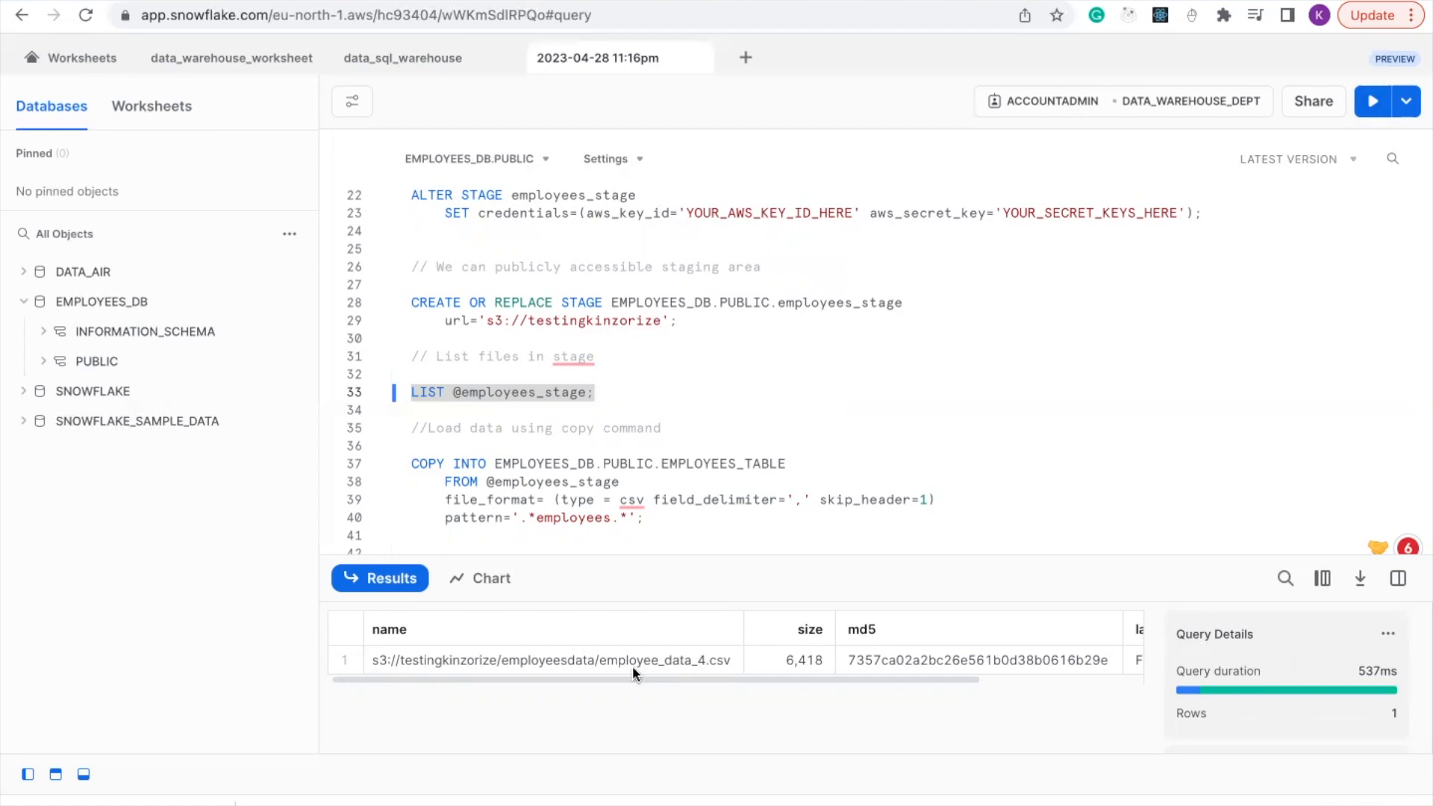
pyautogui.moveTo(690, 670)
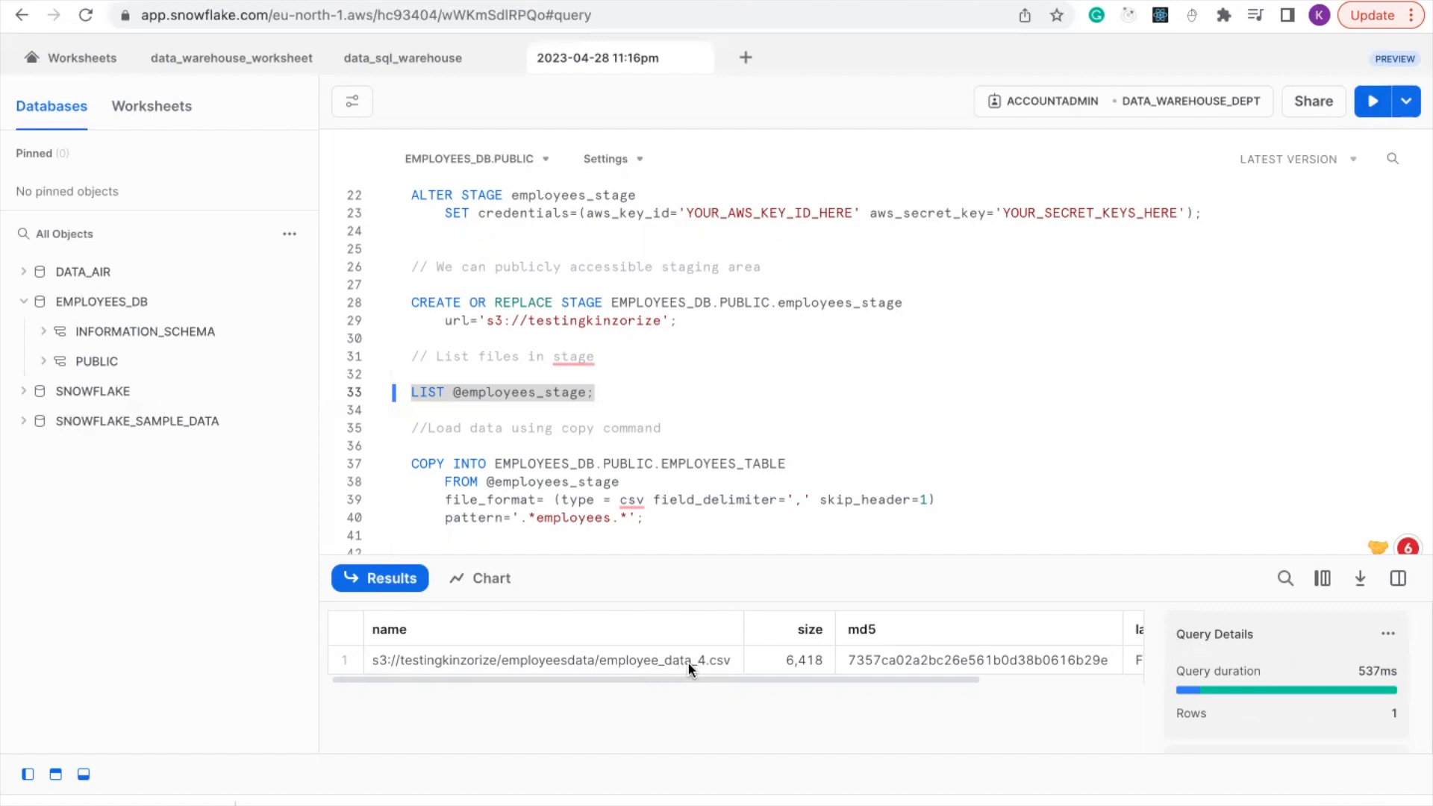
pyautogui.moveTo(705, 671)
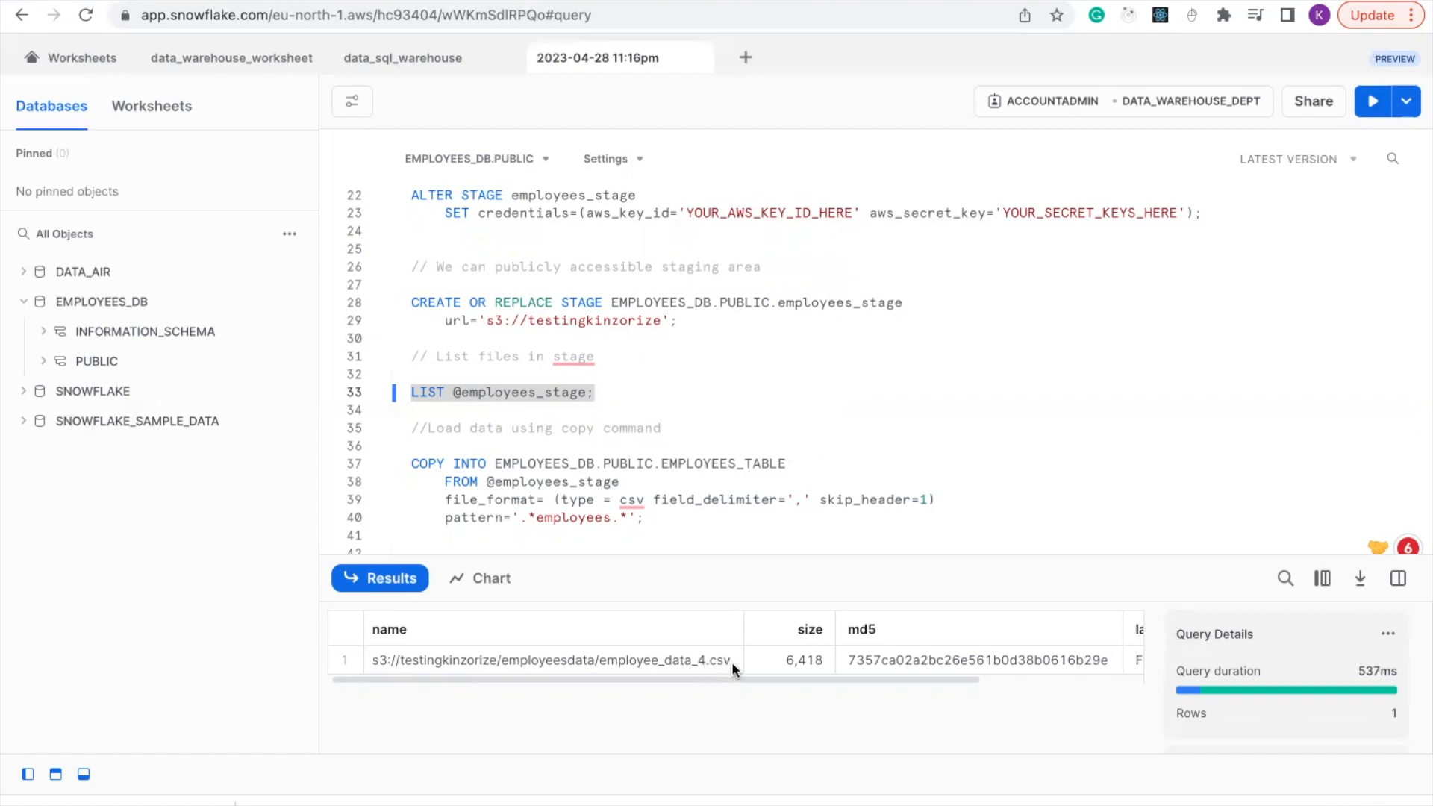
# Scroll the LIST results to view employee_data_4.csv's md5 and last_modified columns.
pyautogui.hscroll(3)
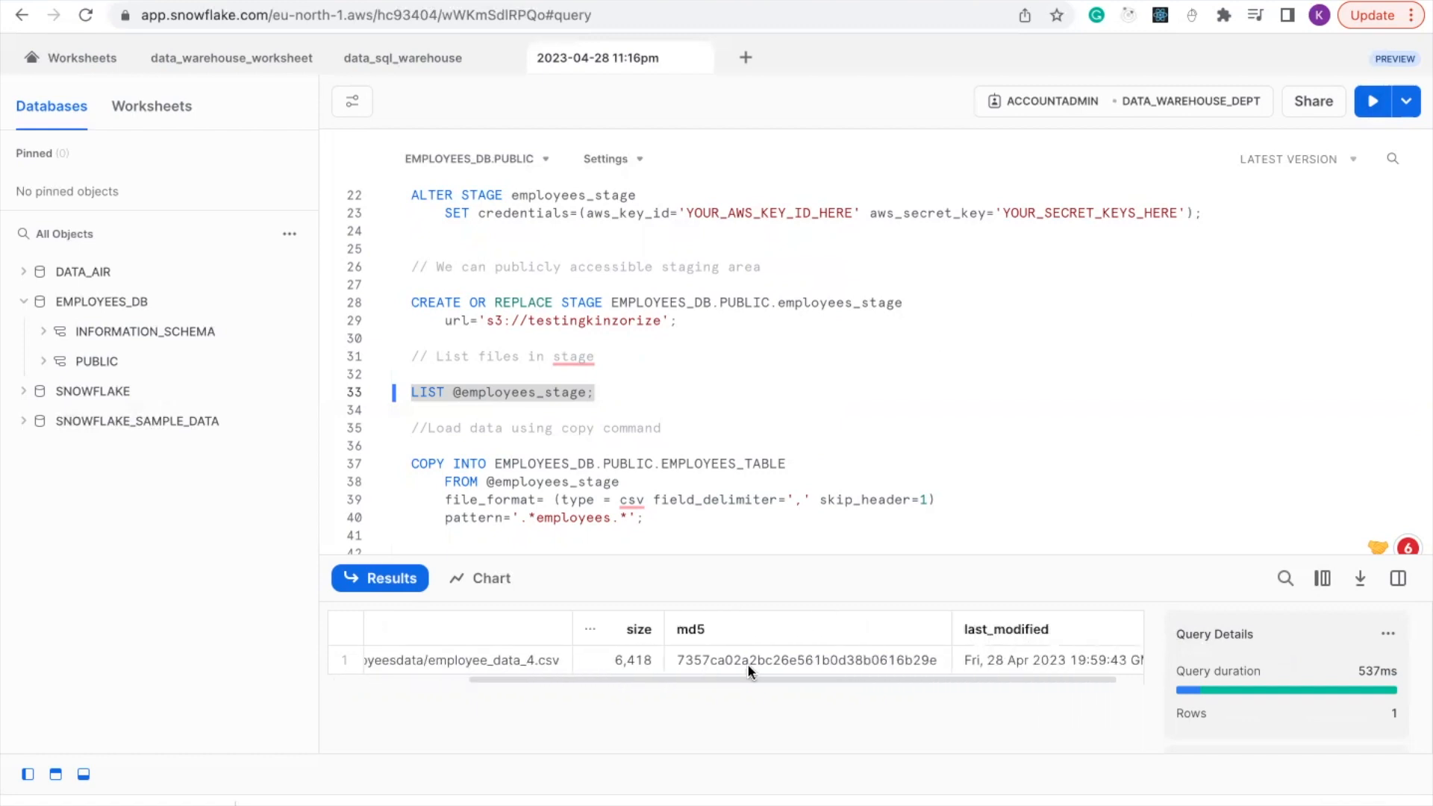
pyautogui.hscroll(-3)
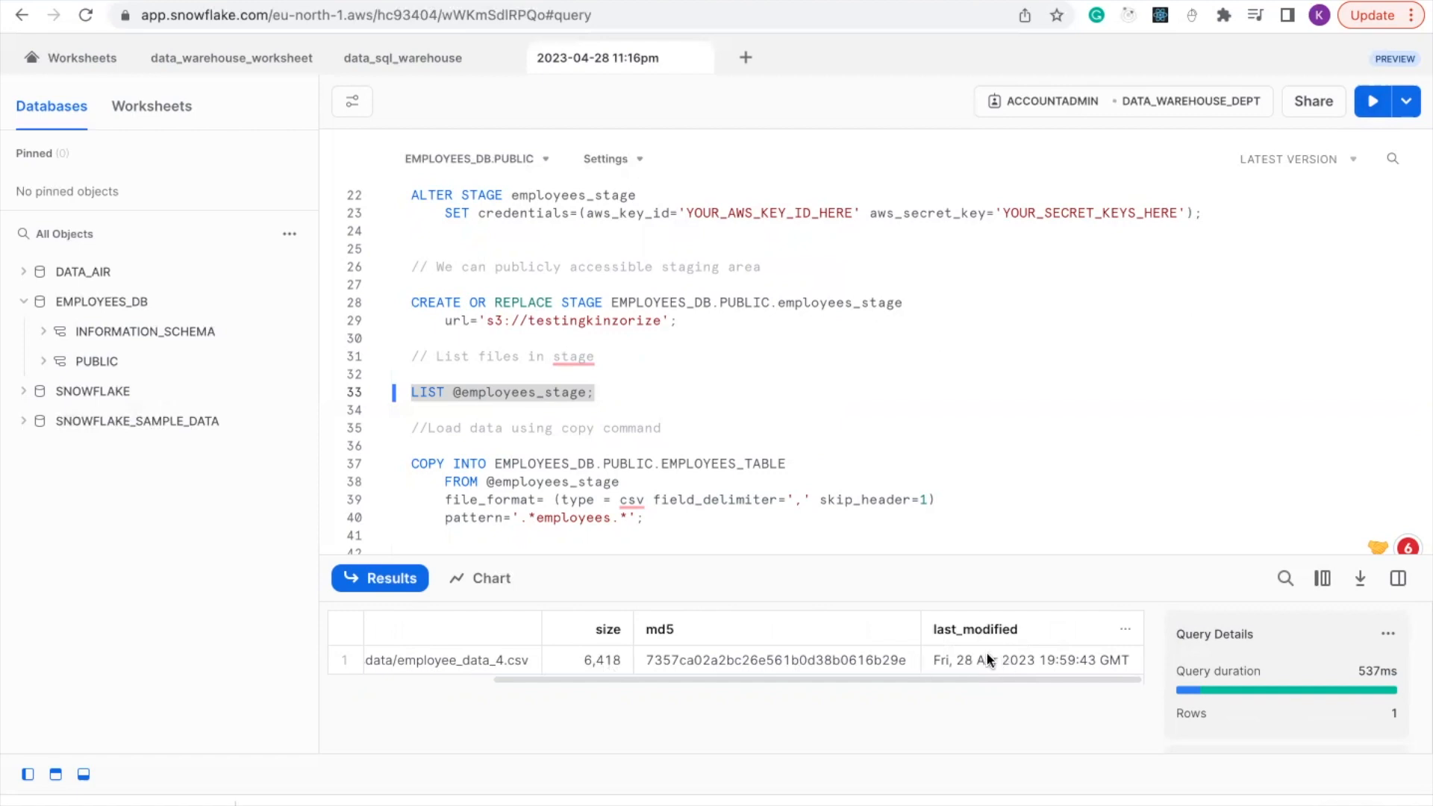
pyautogui.scroll(-3)
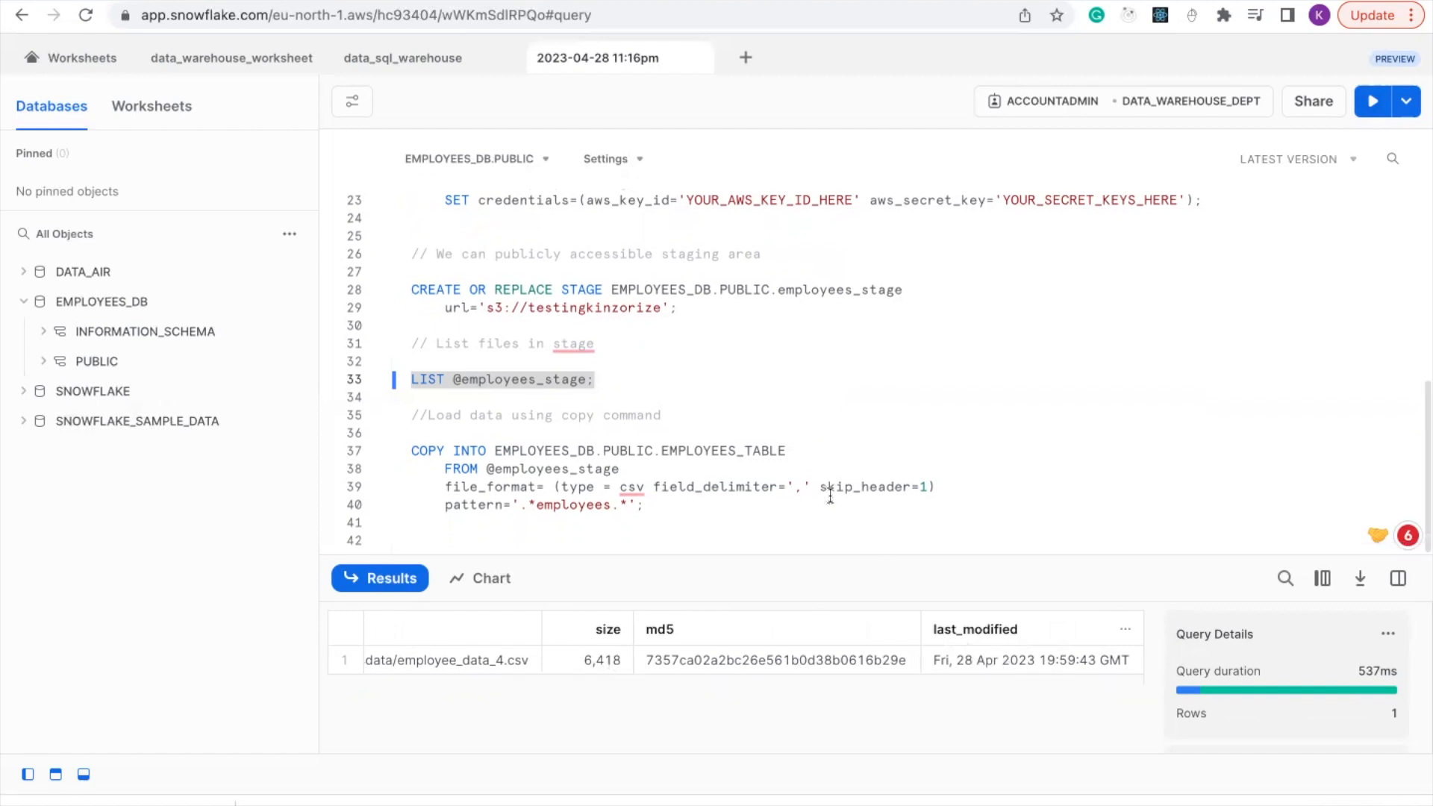
pyautogui.moveTo(749, 516)
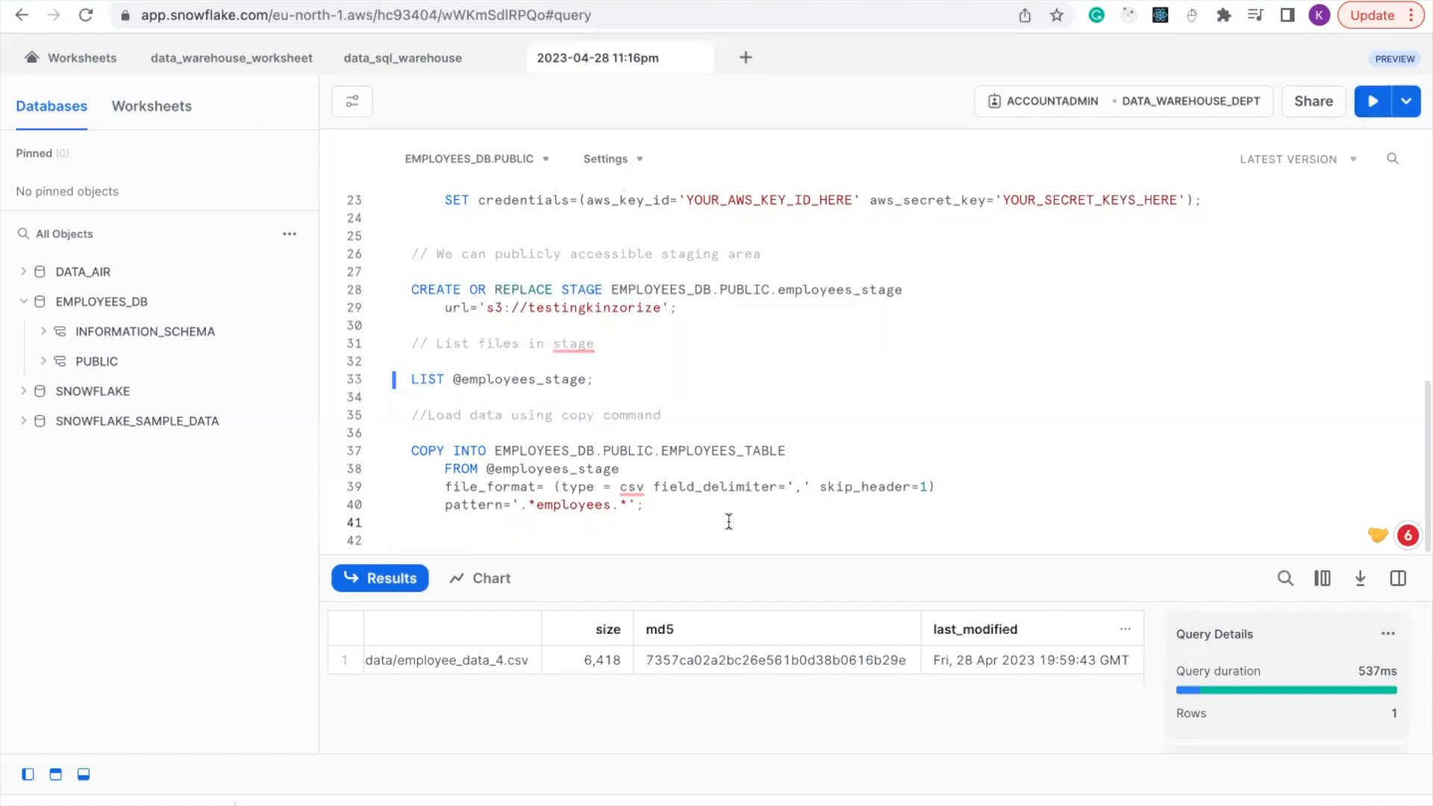
# Start a // comment line below the COPY INTO statement.
pyautogui.write('//')
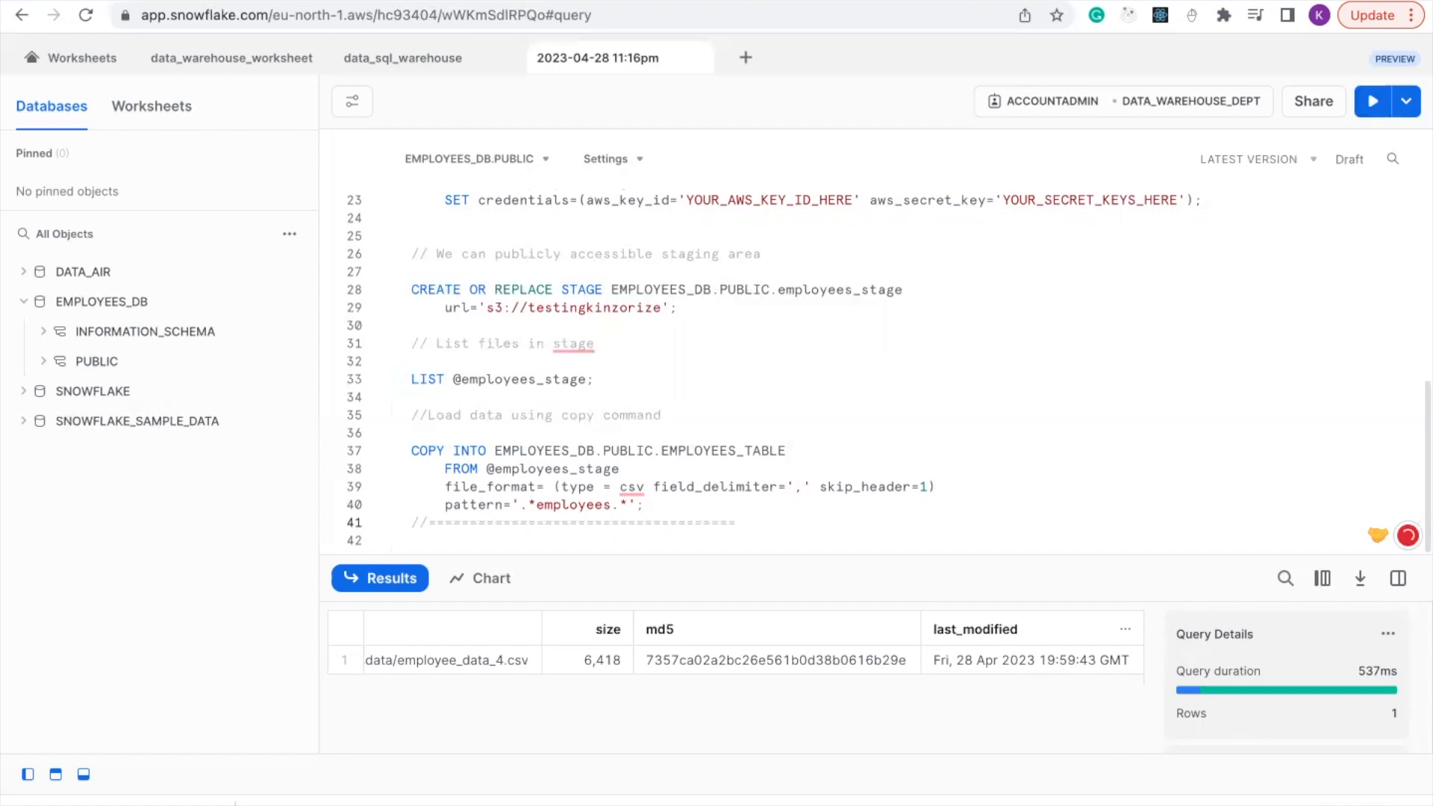
# Place the cursor at the end of the equals-sign divider comment on line 41.
pyautogui.click(799, 453)
pyautogui.write('======')
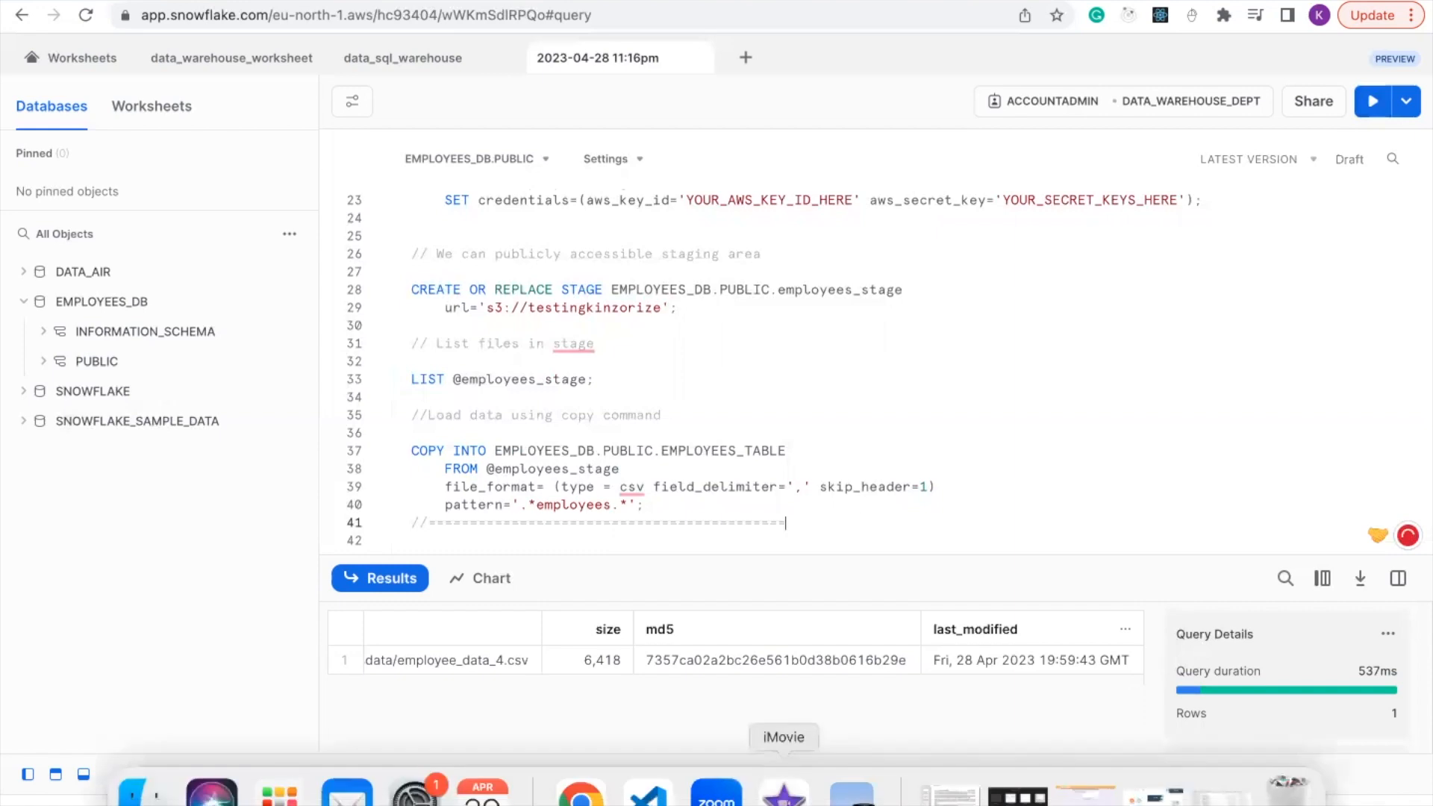
pyautogui.moveTo(647, 791)
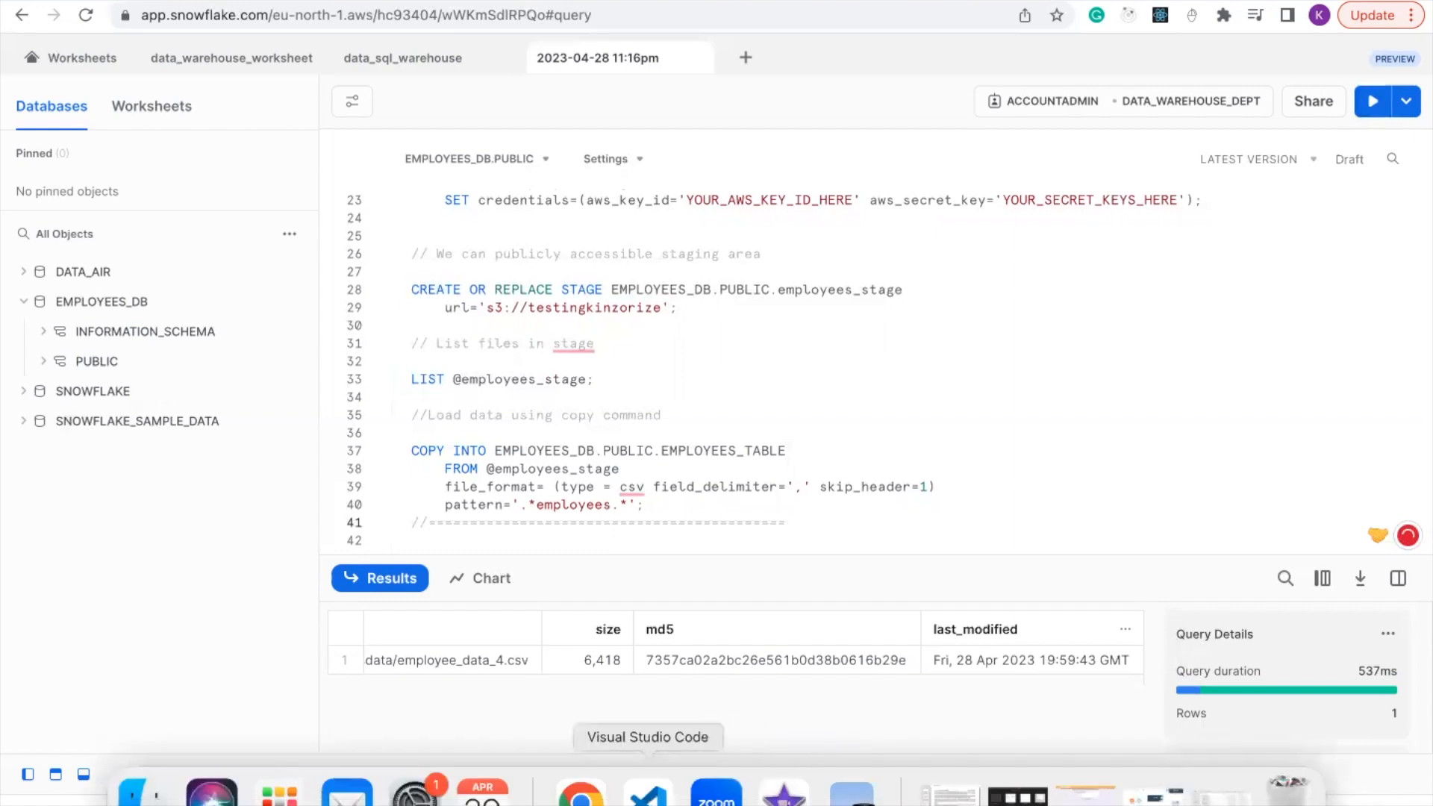
# Bring up VS Code and scroll Create+Stage (3).txt to its blank end.
pyautogui.click(647, 789)
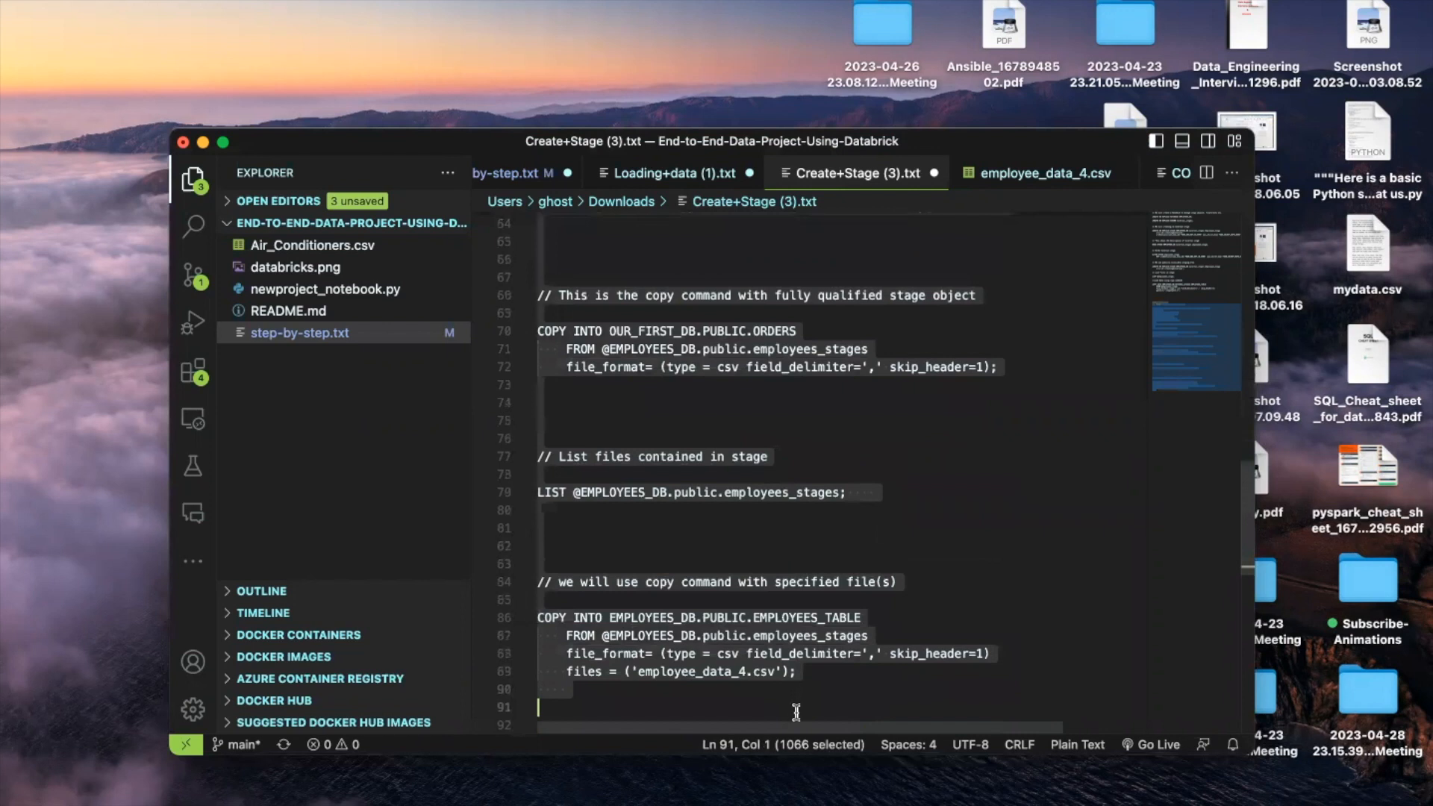
pyautogui.scroll(-3)
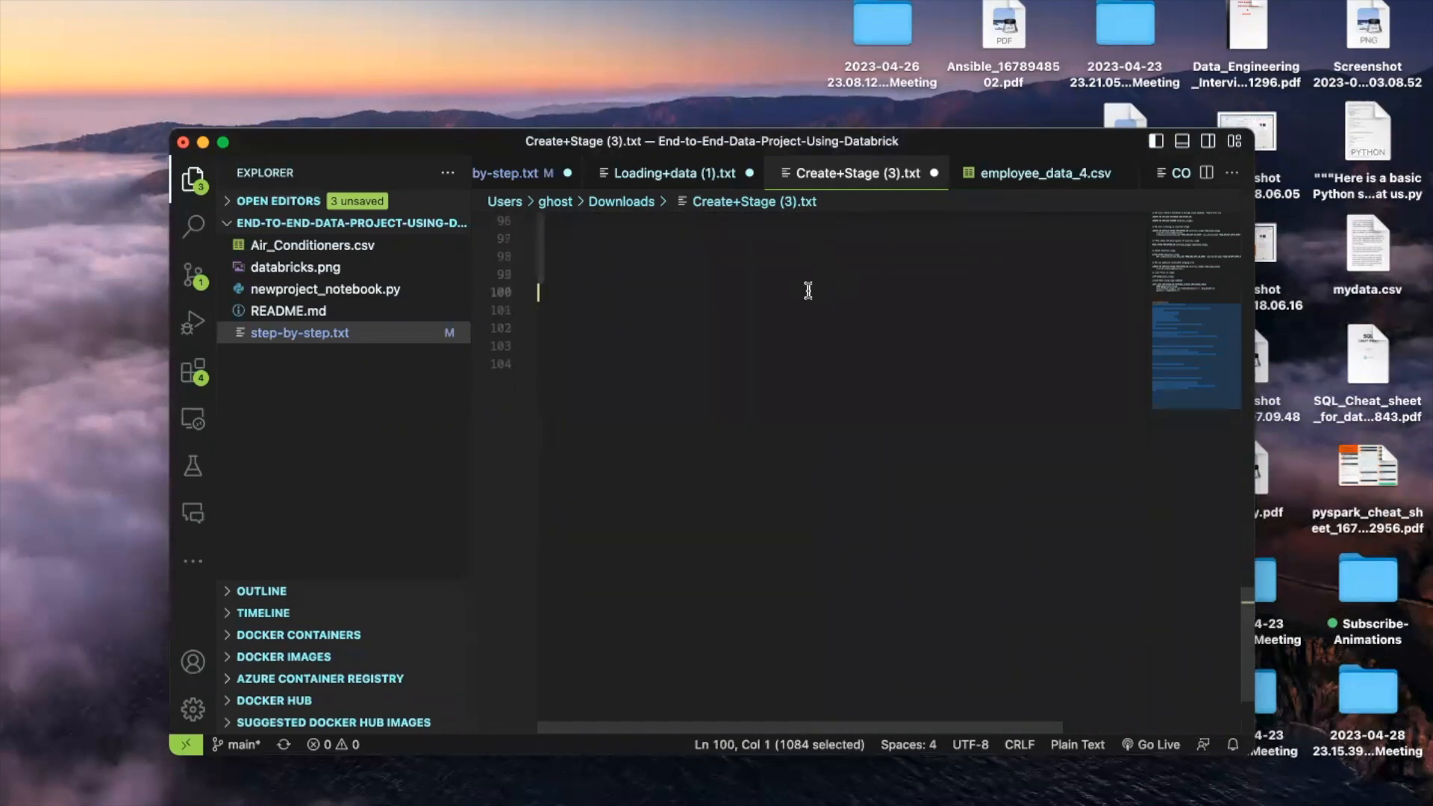
pyautogui.moveTo(794, 314)
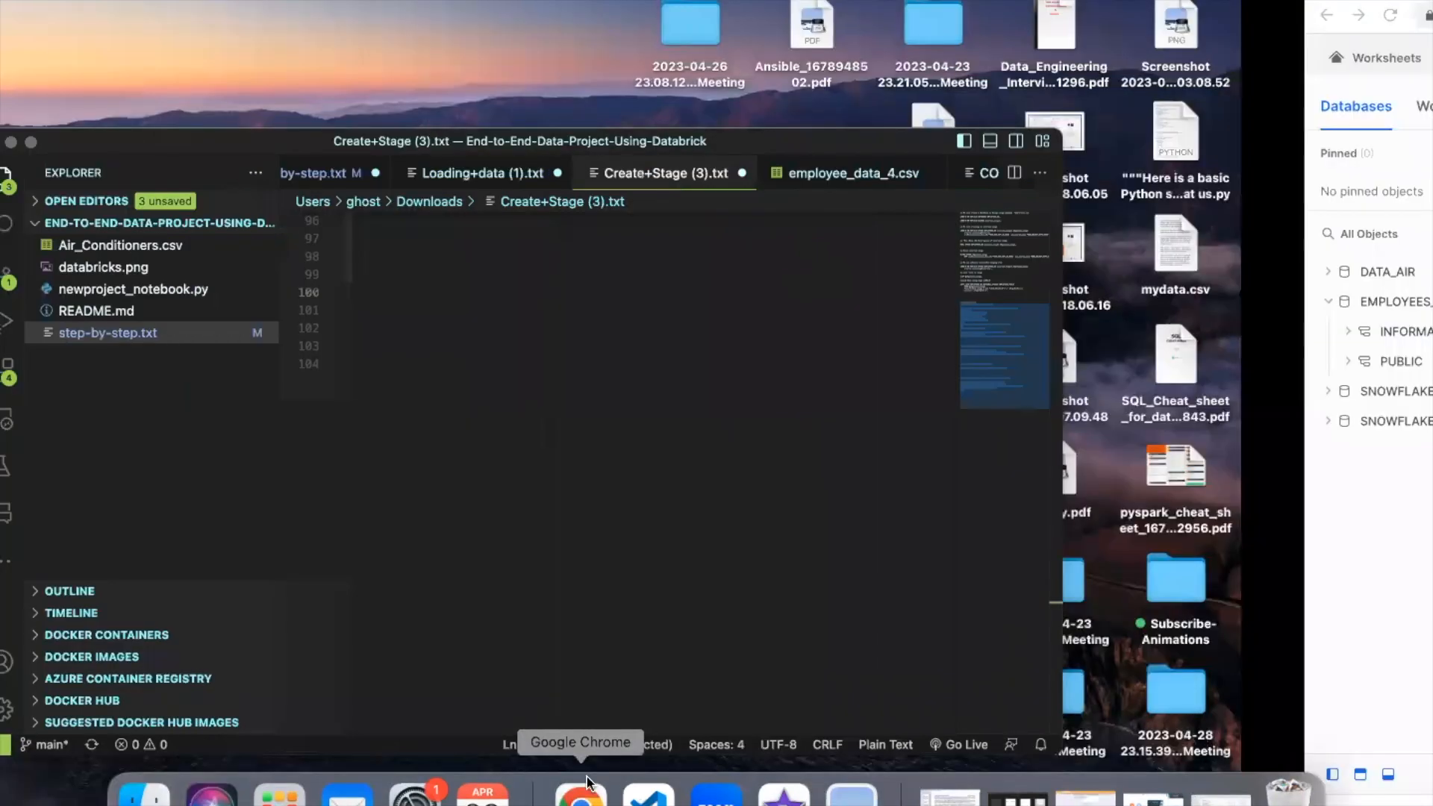
# Return to the Snowflake worksheet in Chrome.
pyautogui.click(581, 786)
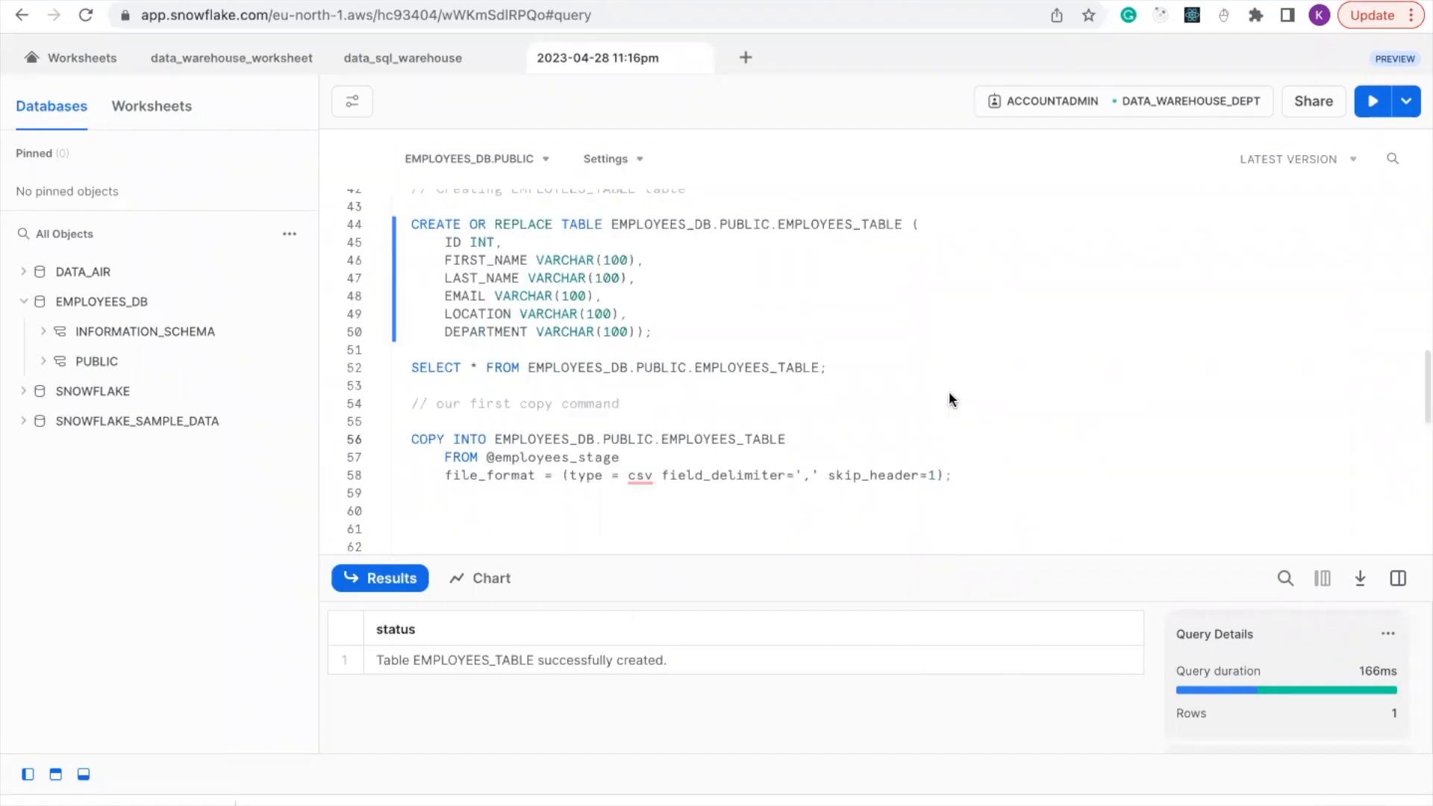
pyautogui.moveTo(553, 248)
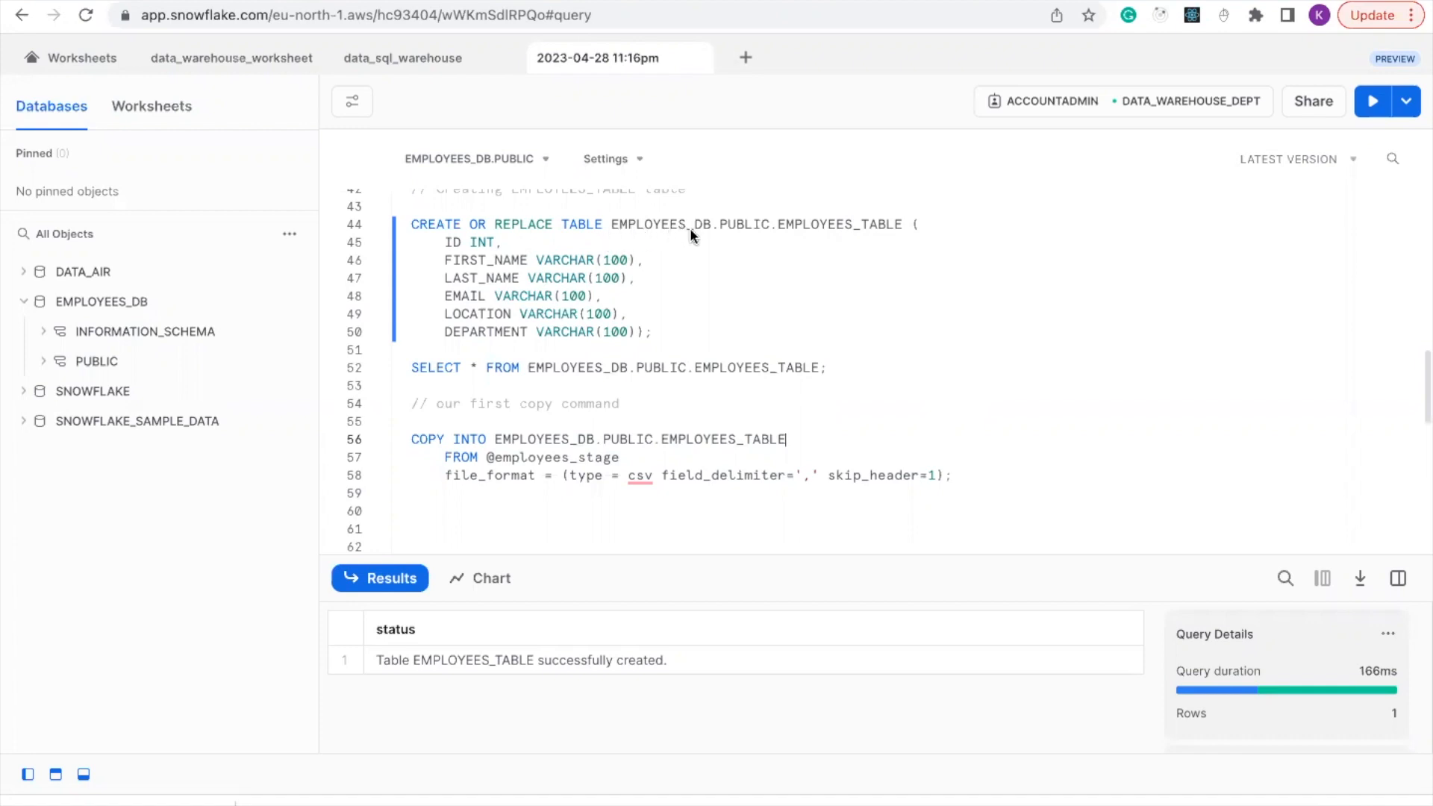
pyautogui.moveTo(679, 249)
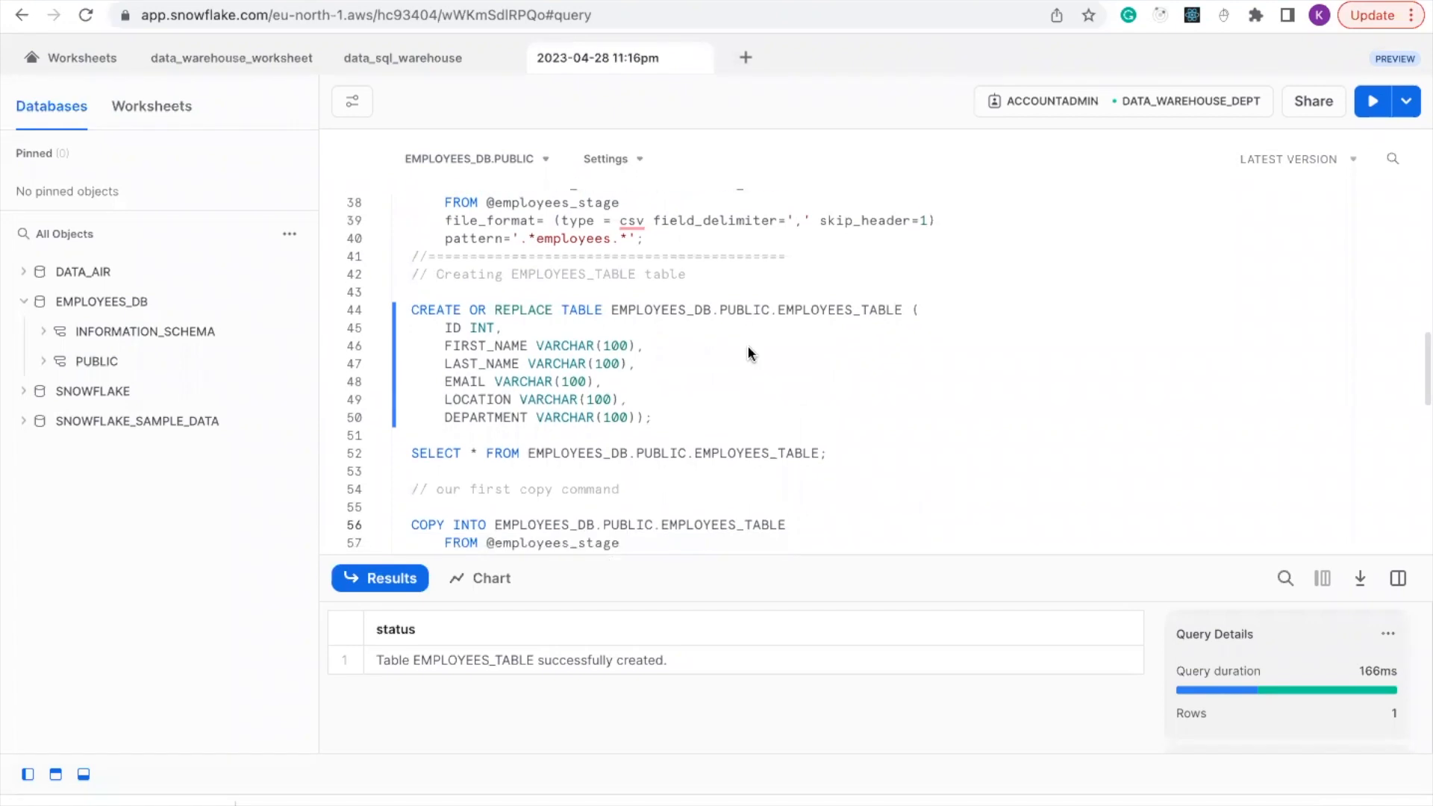
# Run lines 44–50, the CREATE OR REPLACE TABLE EMPLOYEES_TABLE statement, again.
pyautogui.click(411, 310)
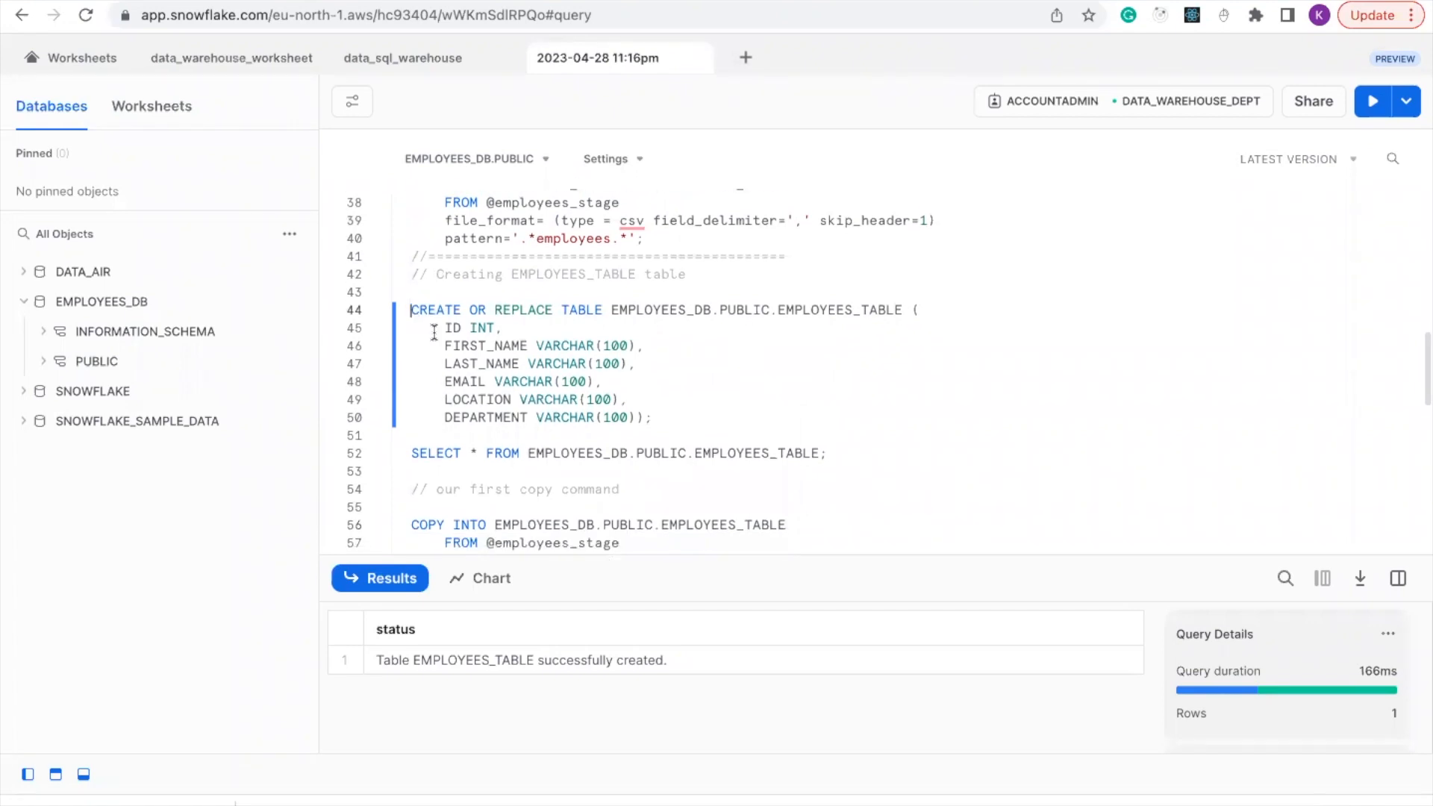
pyautogui.moveTo(410, 309); pyautogui.dragTo(653, 417)
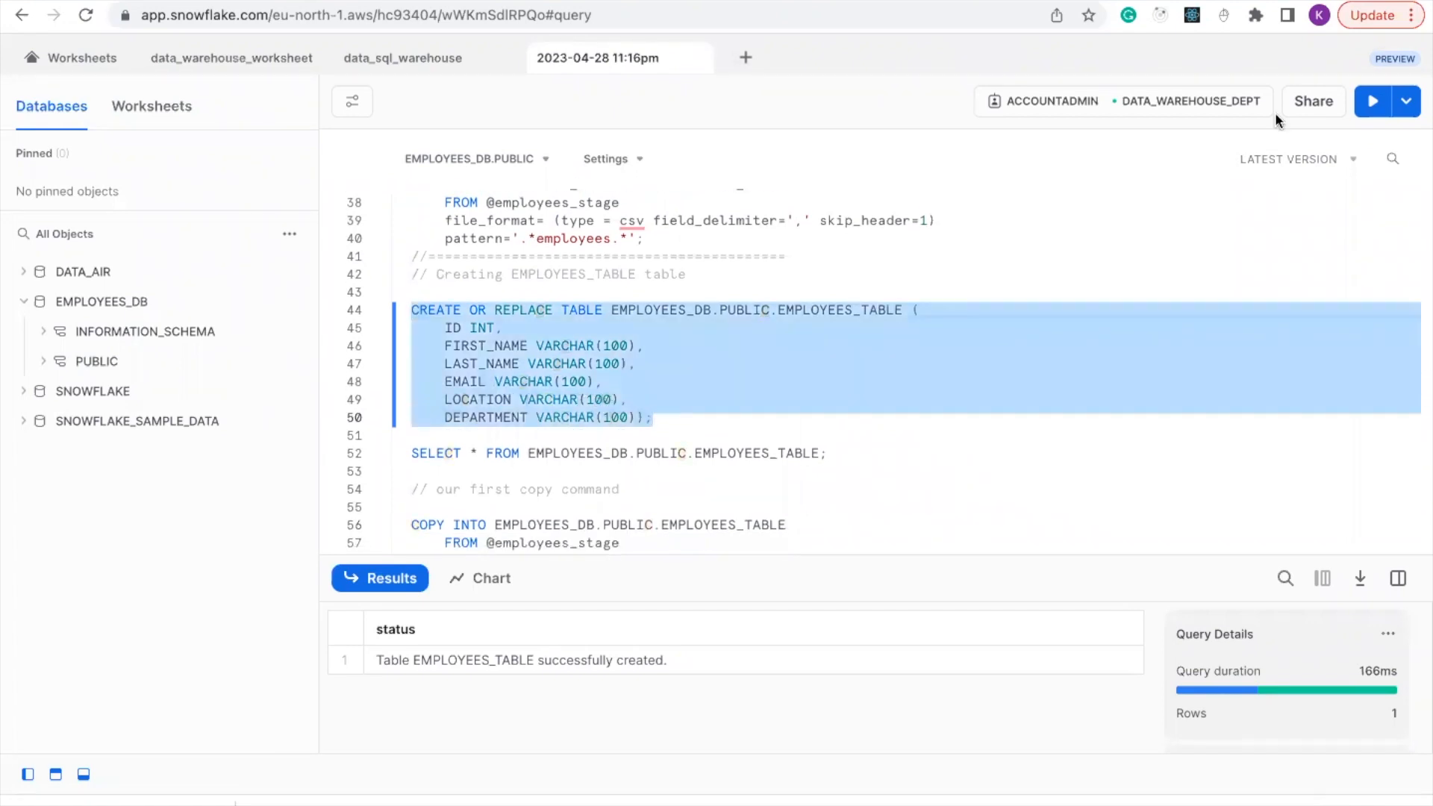
pyautogui.click(1371, 101)
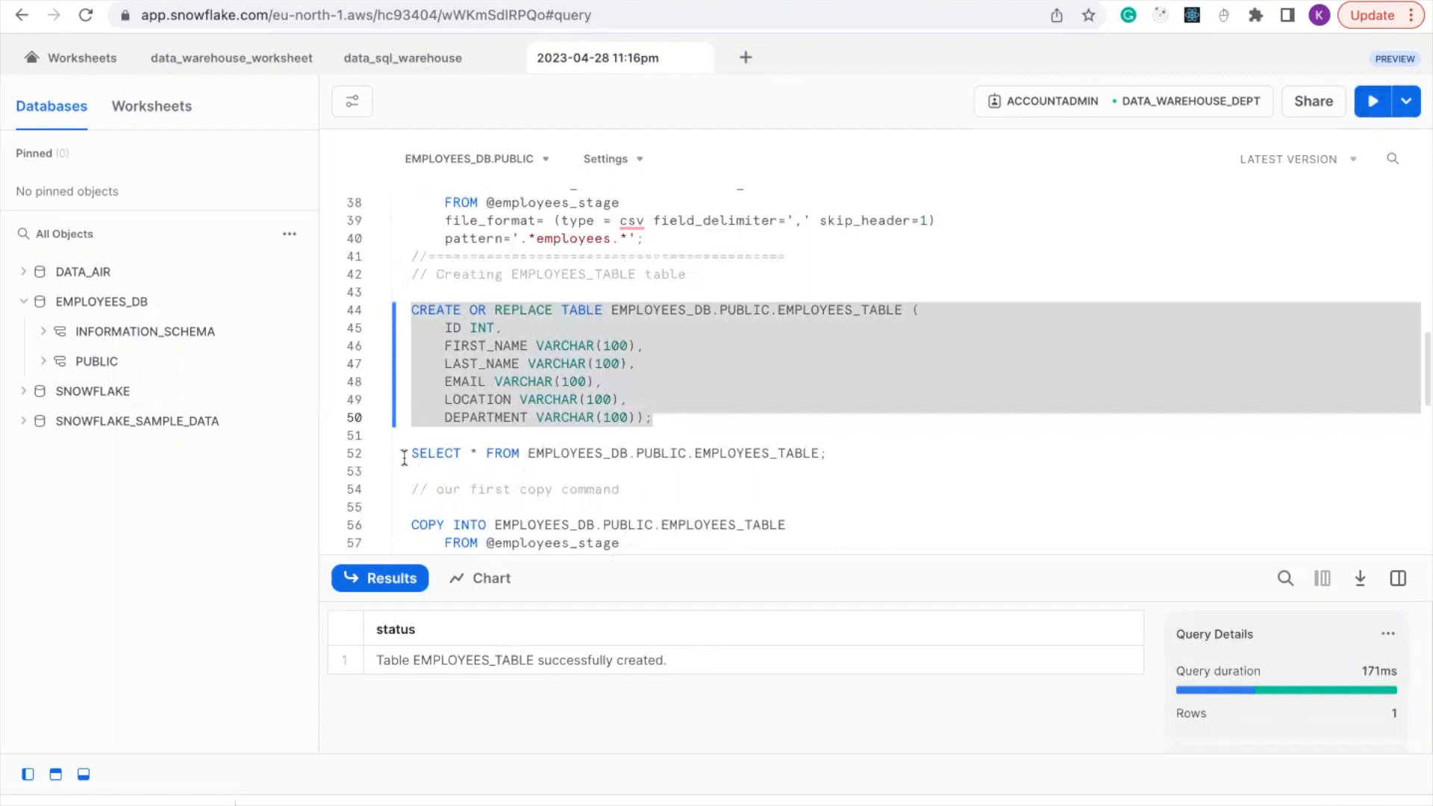
# Run line 52's SELECT * on EMPLOYEES_TABLE, showing six columns and no rows.
pyautogui.doubleClick(436, 453)
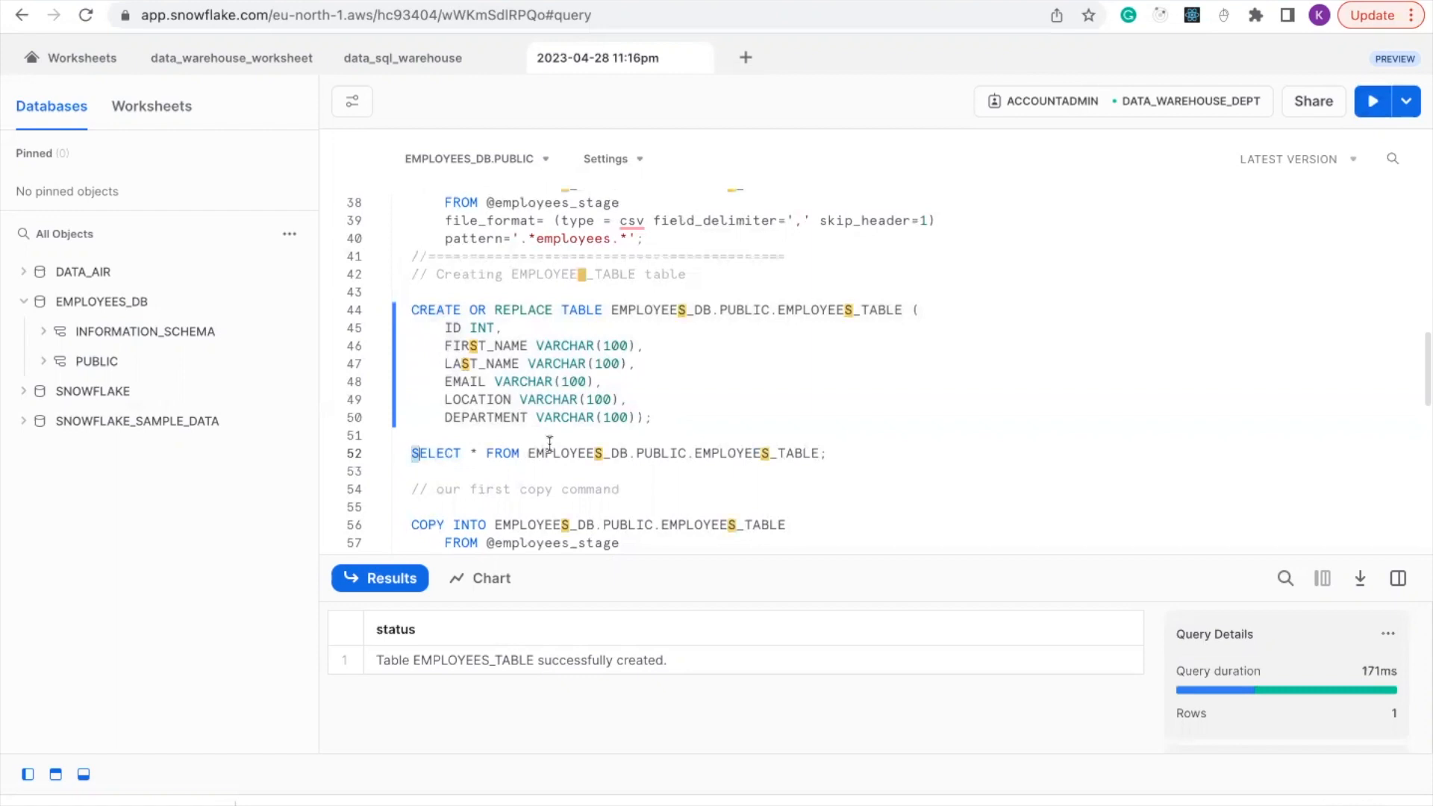
pyautogui.tripleClick(618, 452)
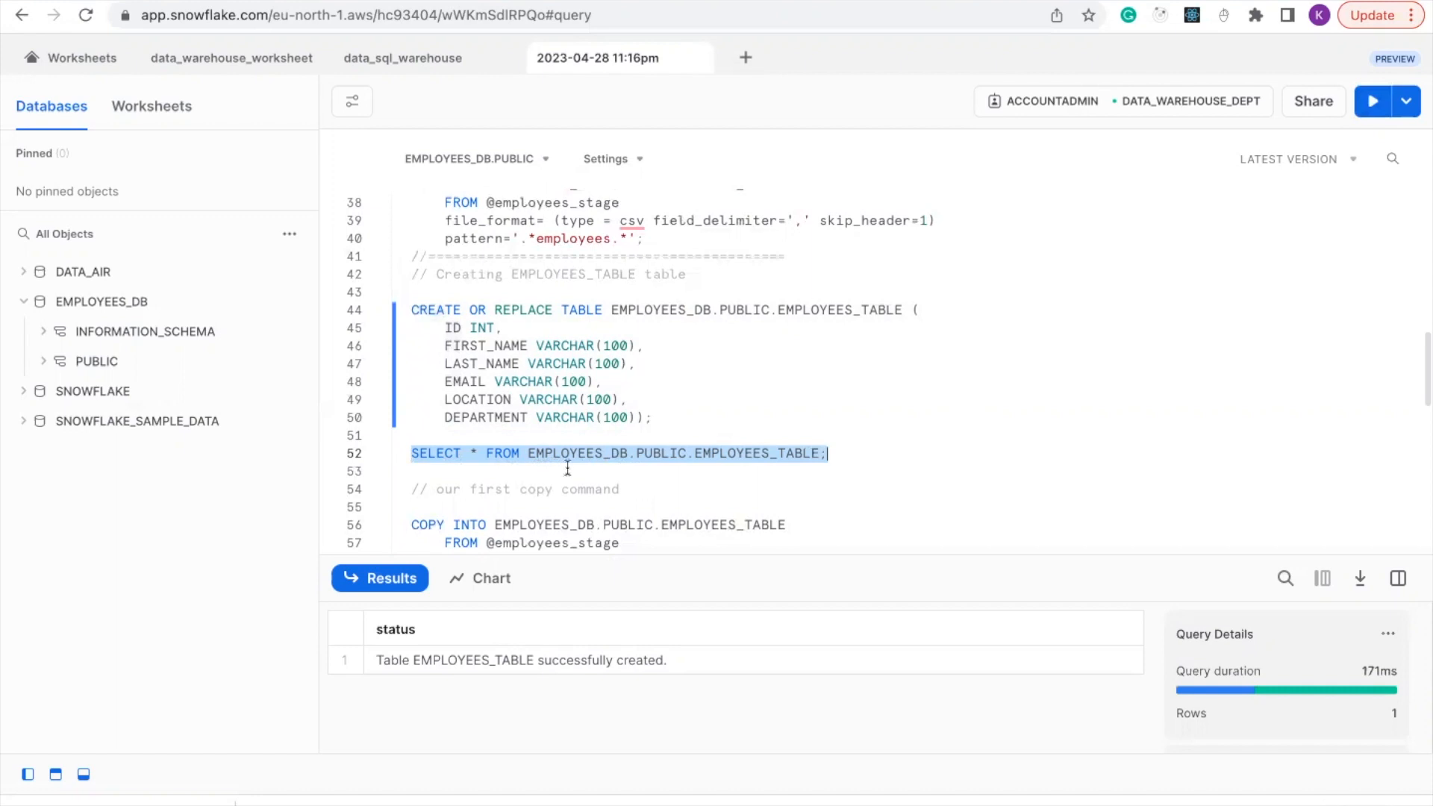
pyautogui.moveTo(656, 468)
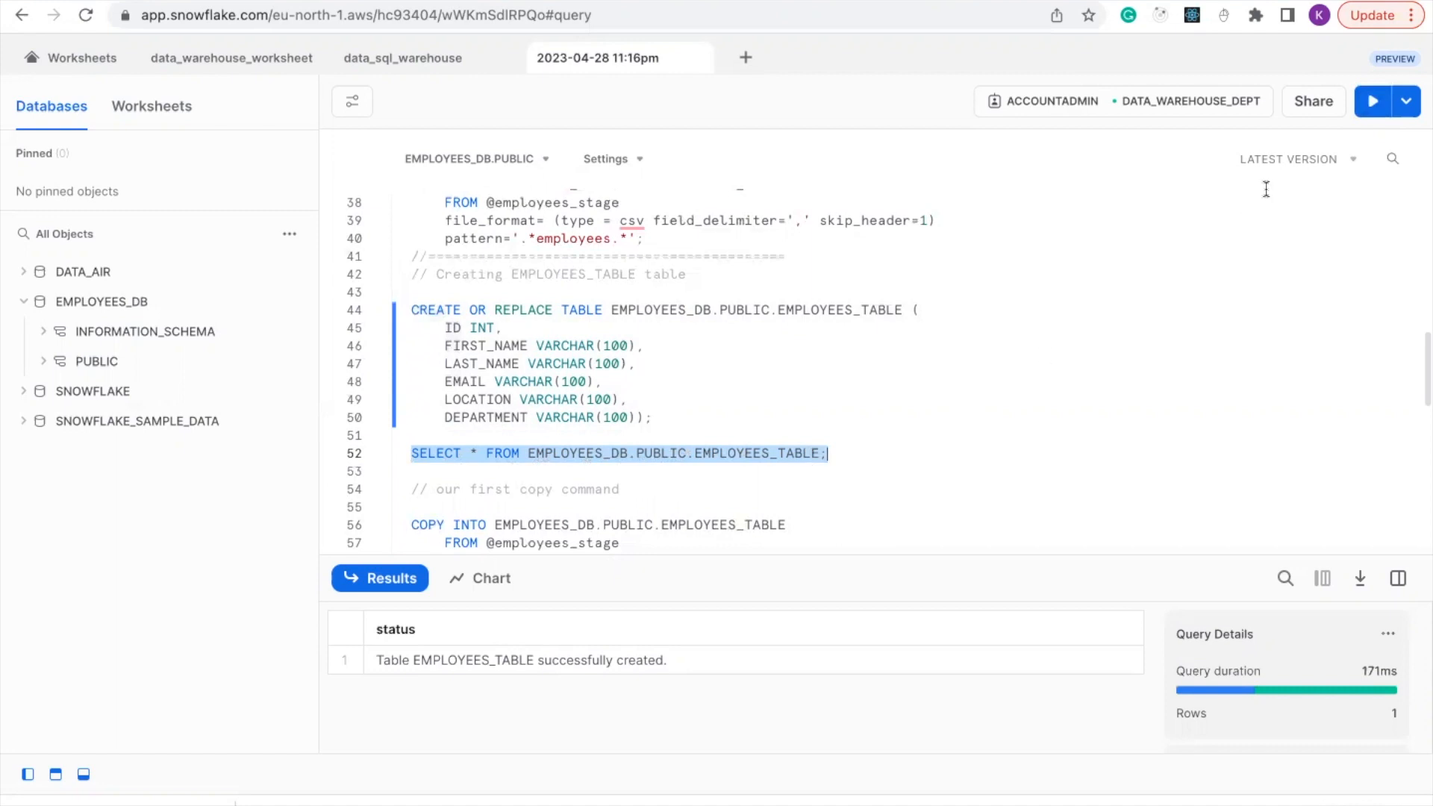
pyautogui.click(1371, 101)
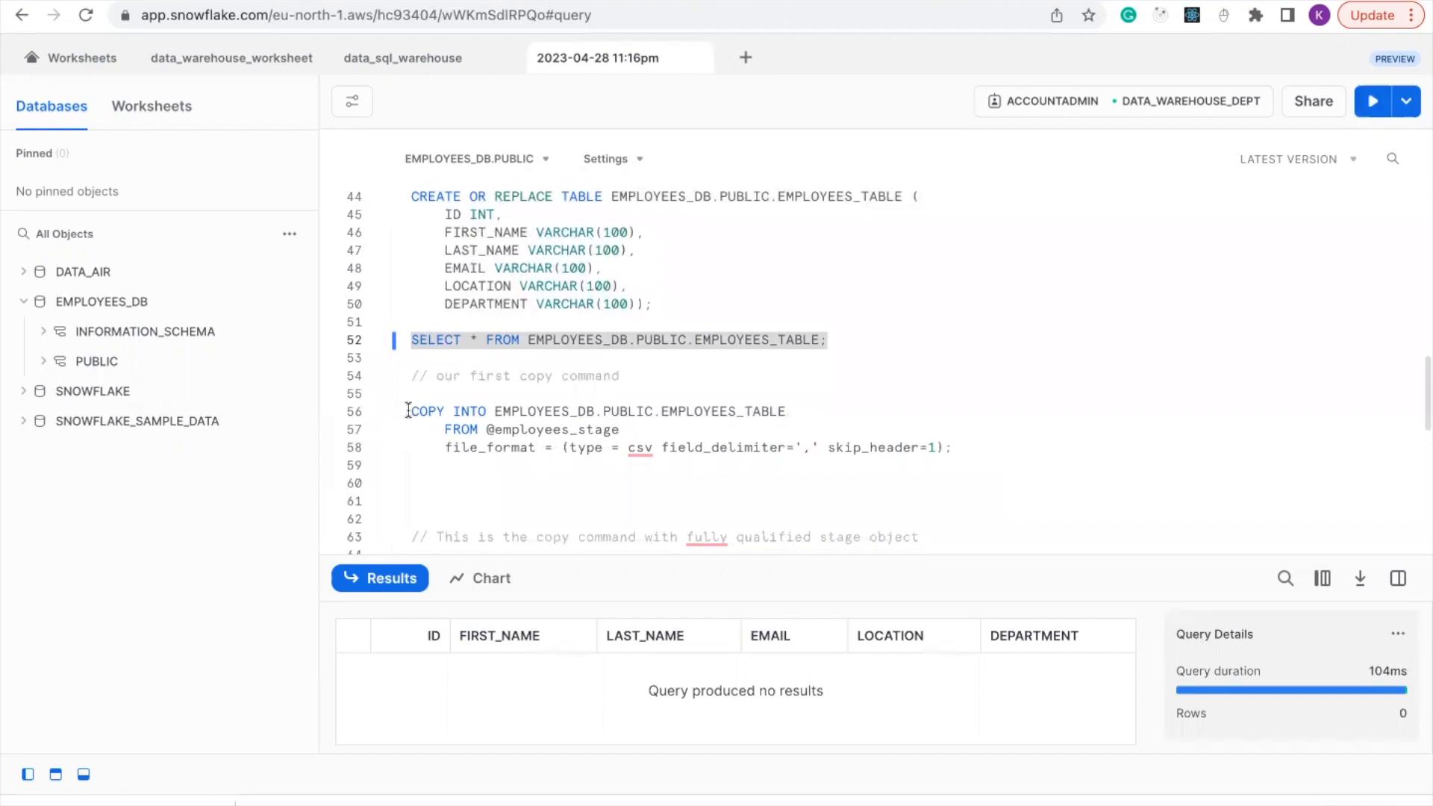
pyautogui.moveTo(408, 411); pyautogui.dragTo(960, 464)
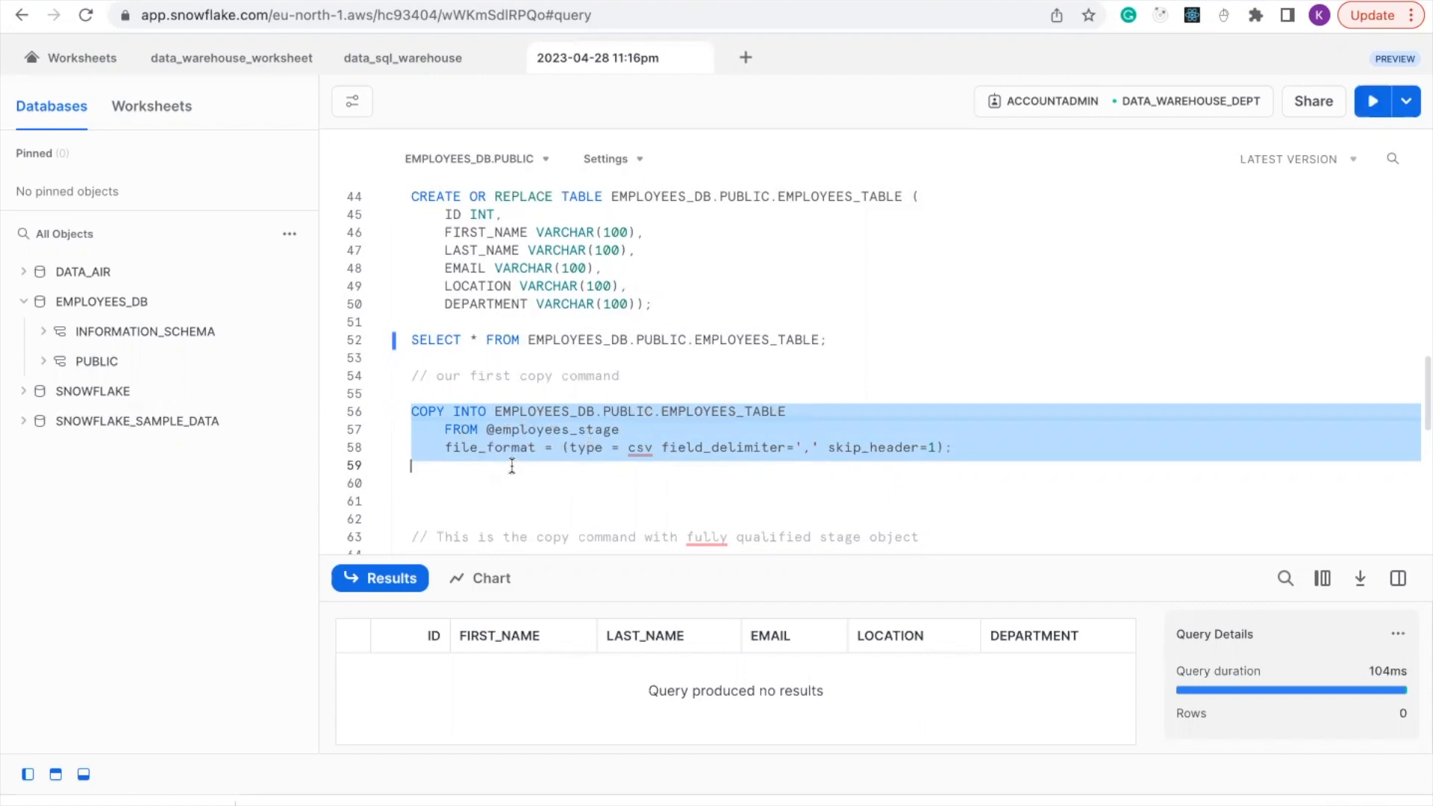
pyautogui.moveTo(623, 457)
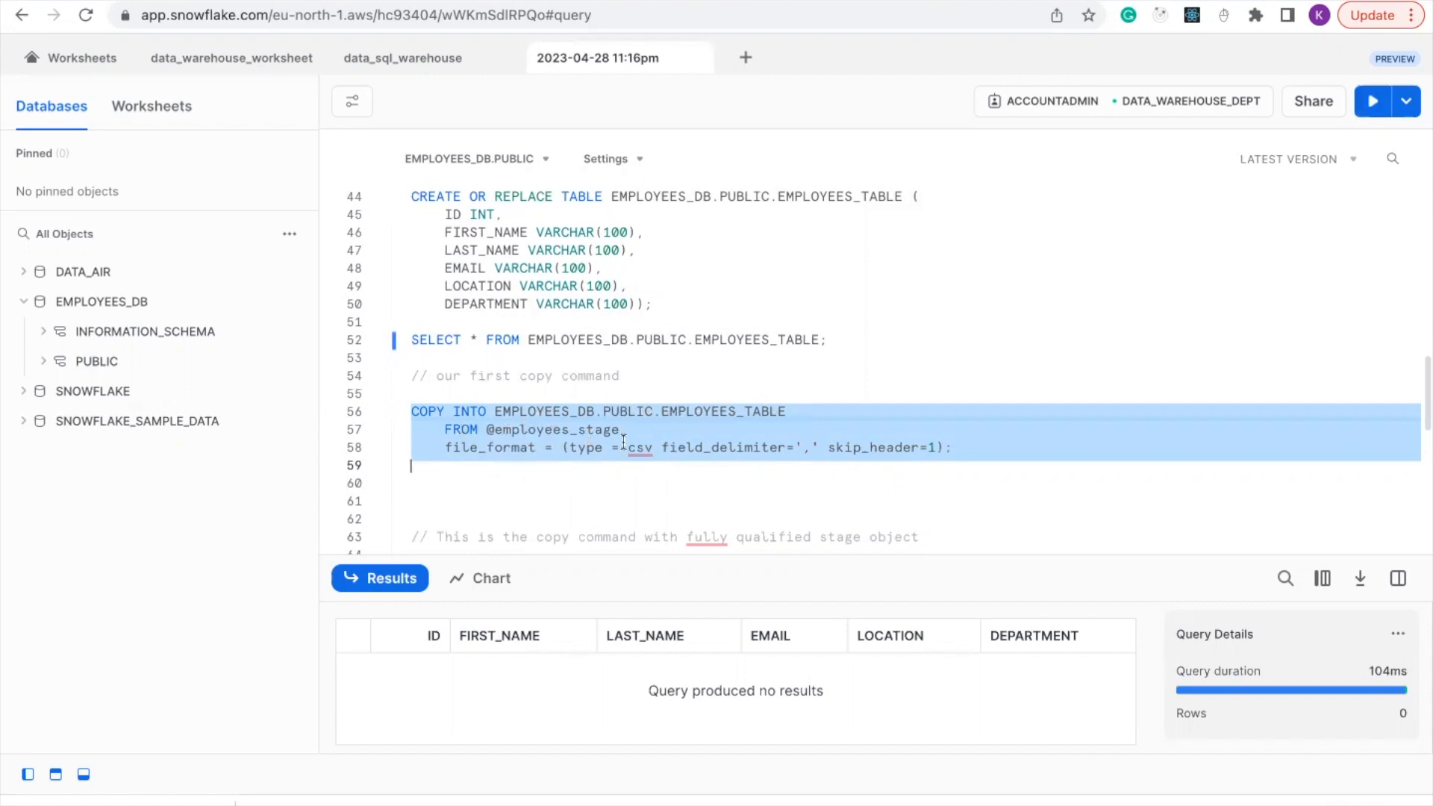
pyautogui.moveTo(802, 455)
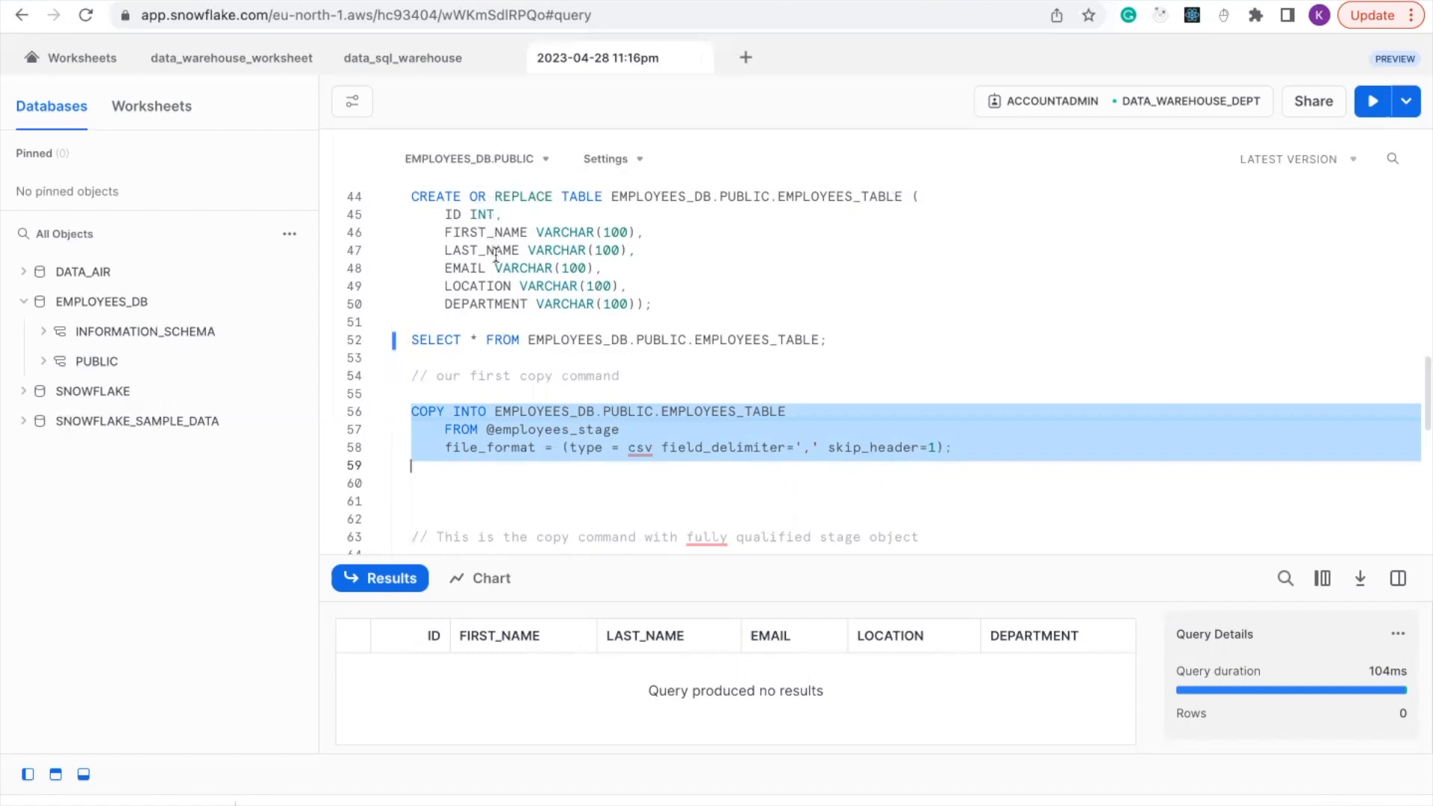
pyautogui.moveTo(589, 325)
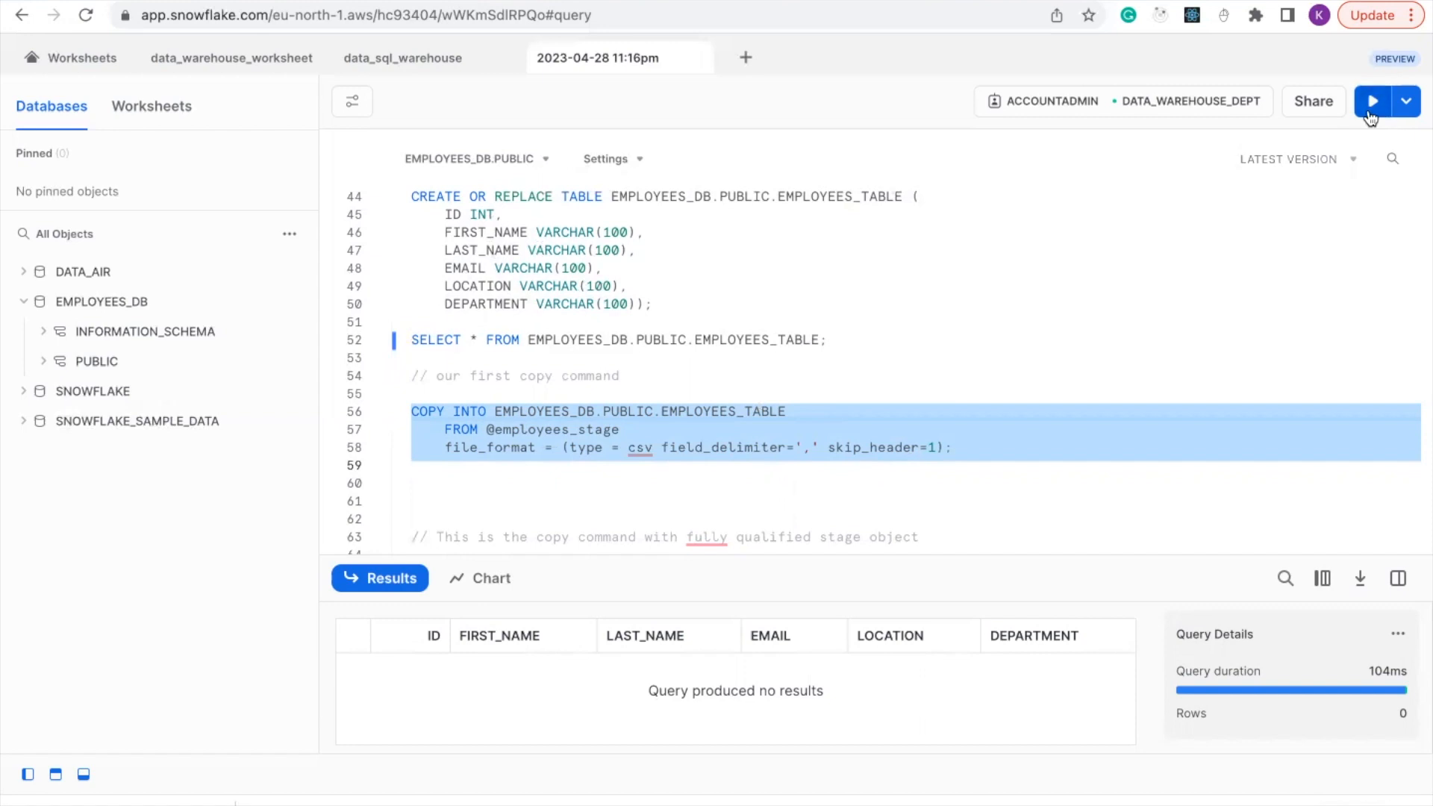
# Run the selected COPY INTO to load employee_data_4.csv's 50 rows into EMPLOYEES_TABLE.
pyautogui.click(1371, 101)
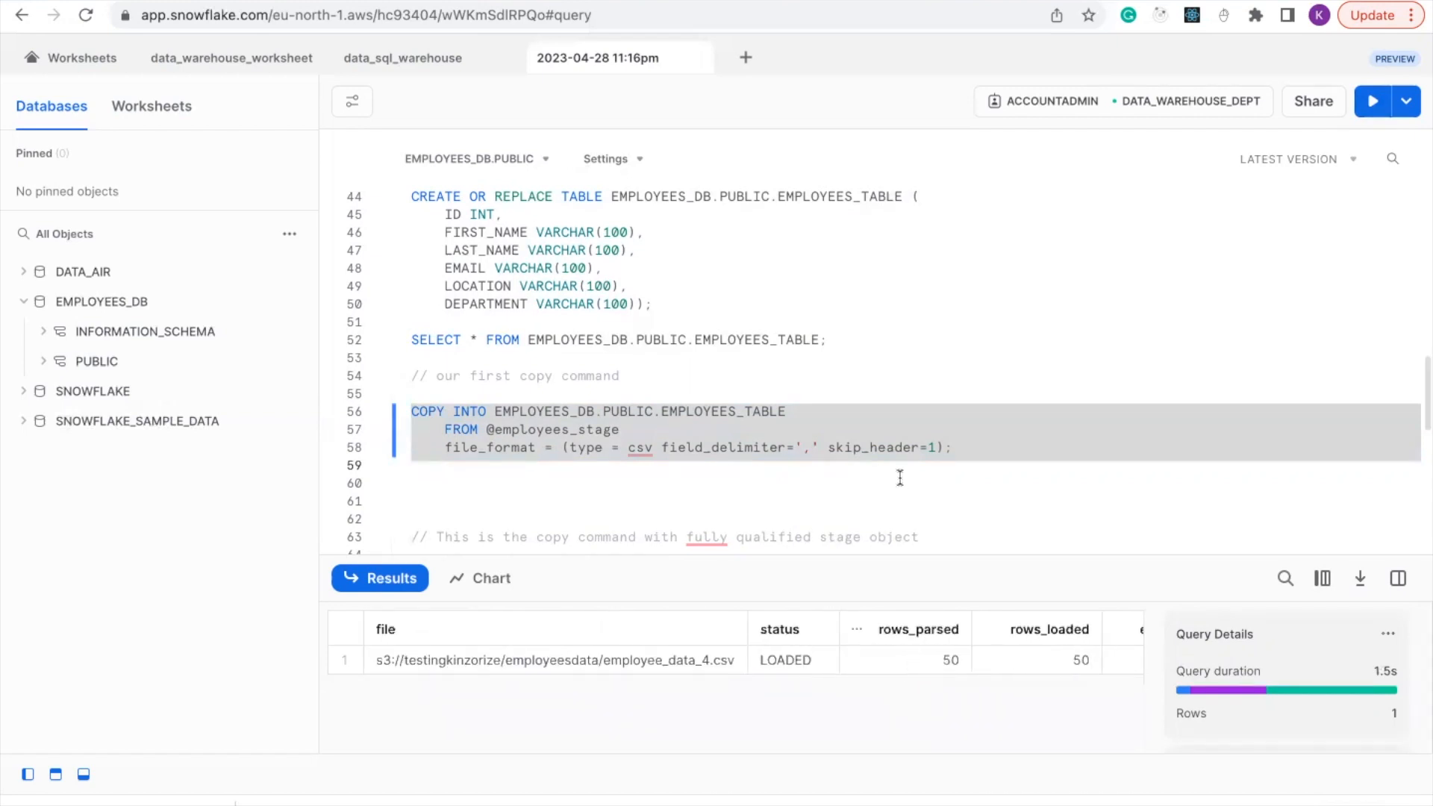
pyautogui.scroll(-3)
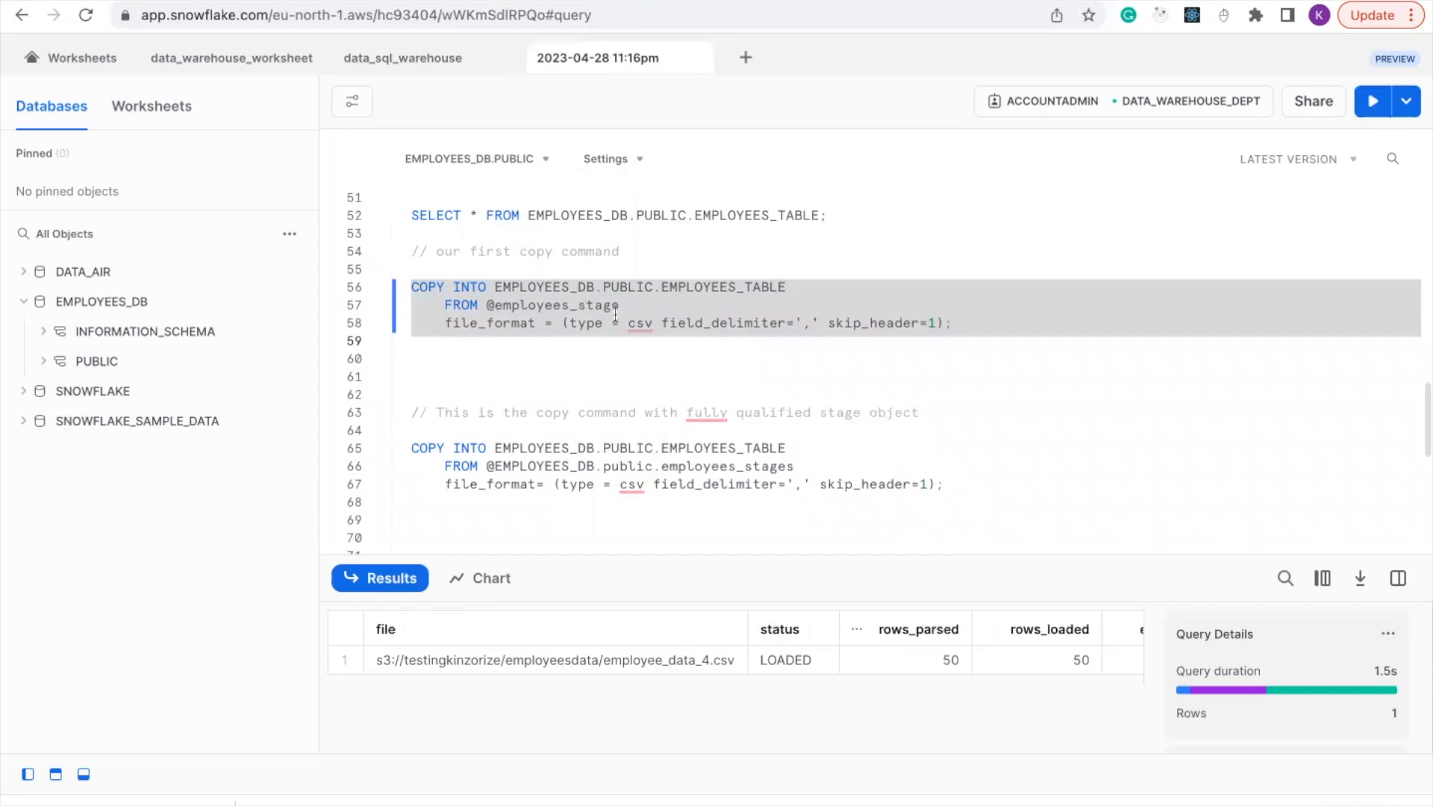
pyautogui.moveTo(443, 466)
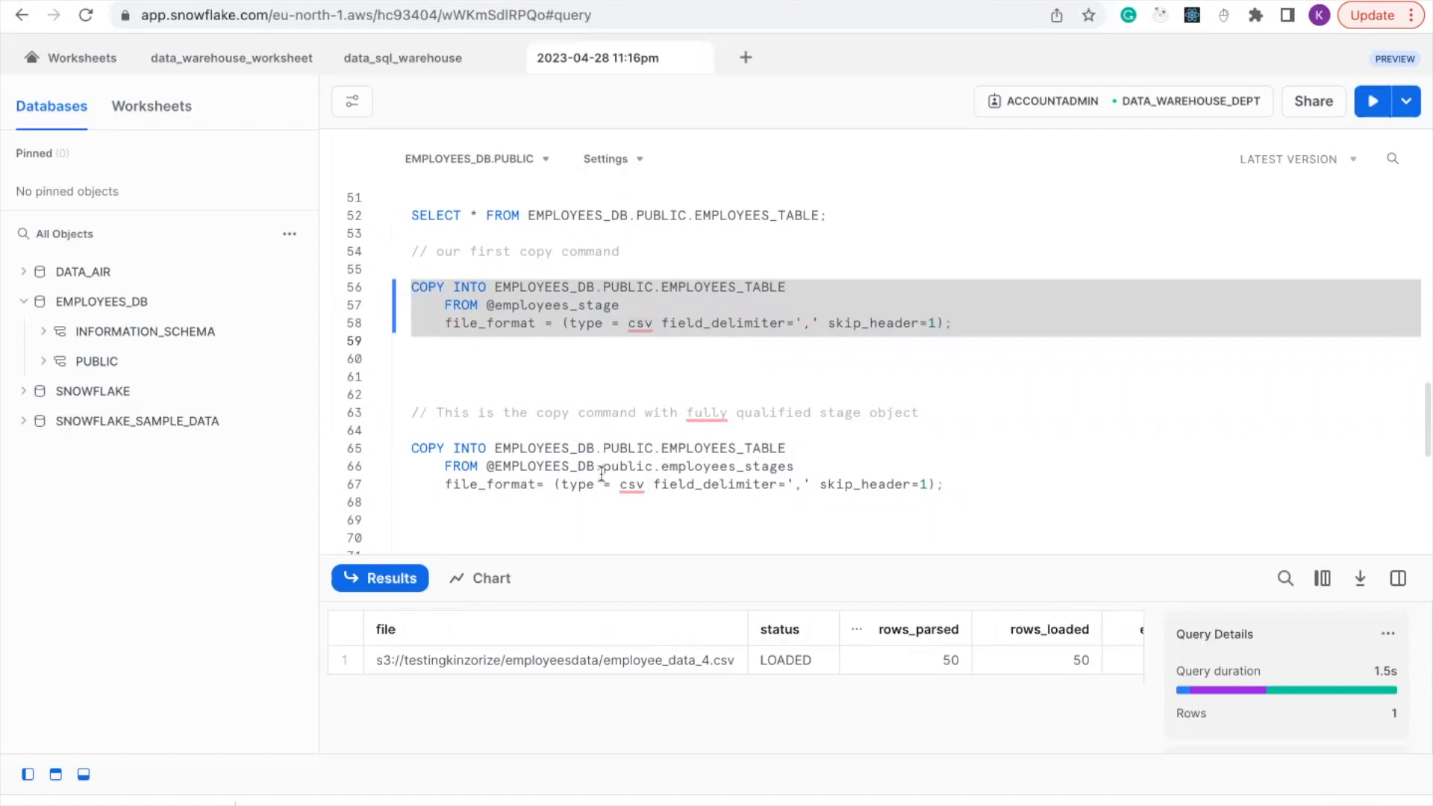
pyautogui.moveTo(750, 480)
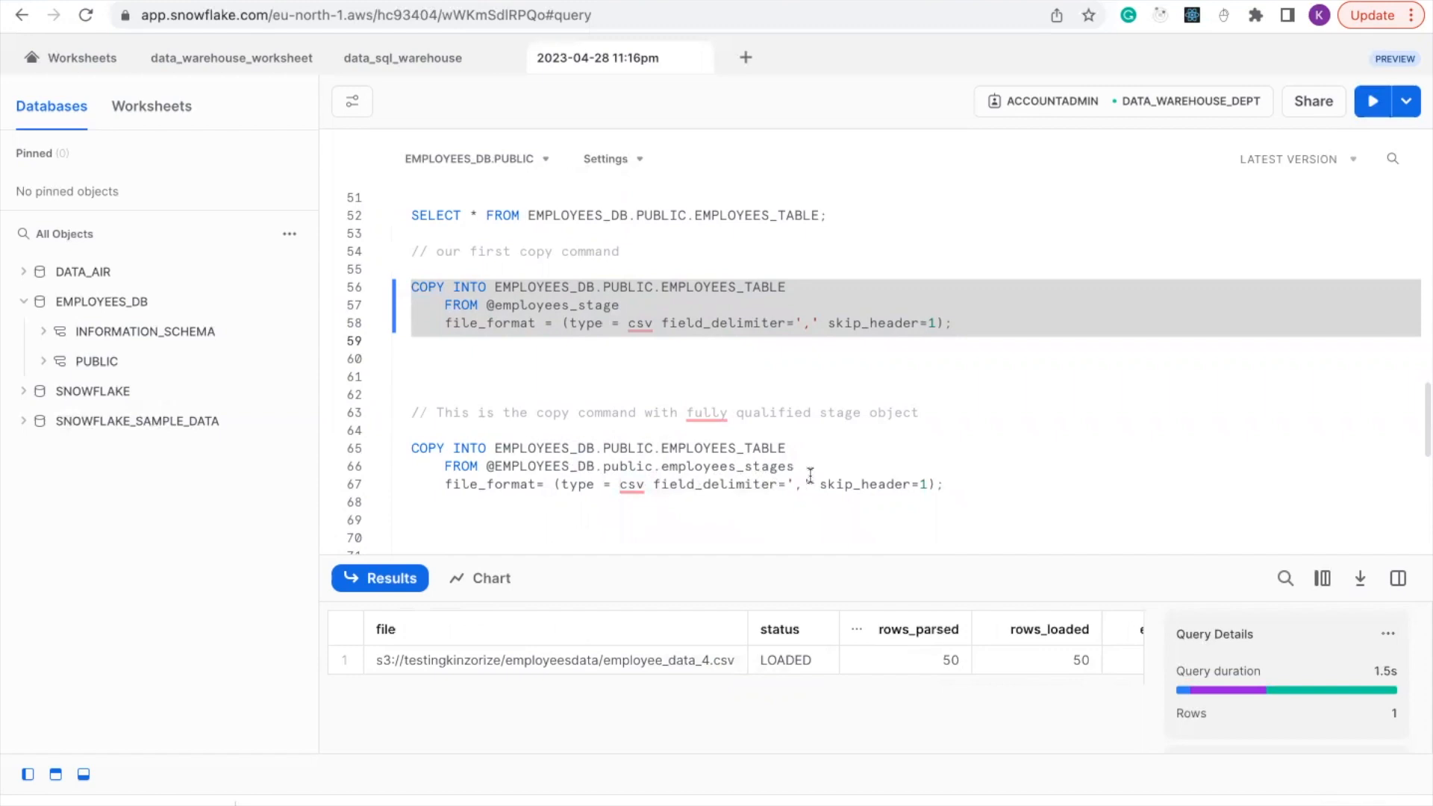
pyautogui.moveTo(559, 500)
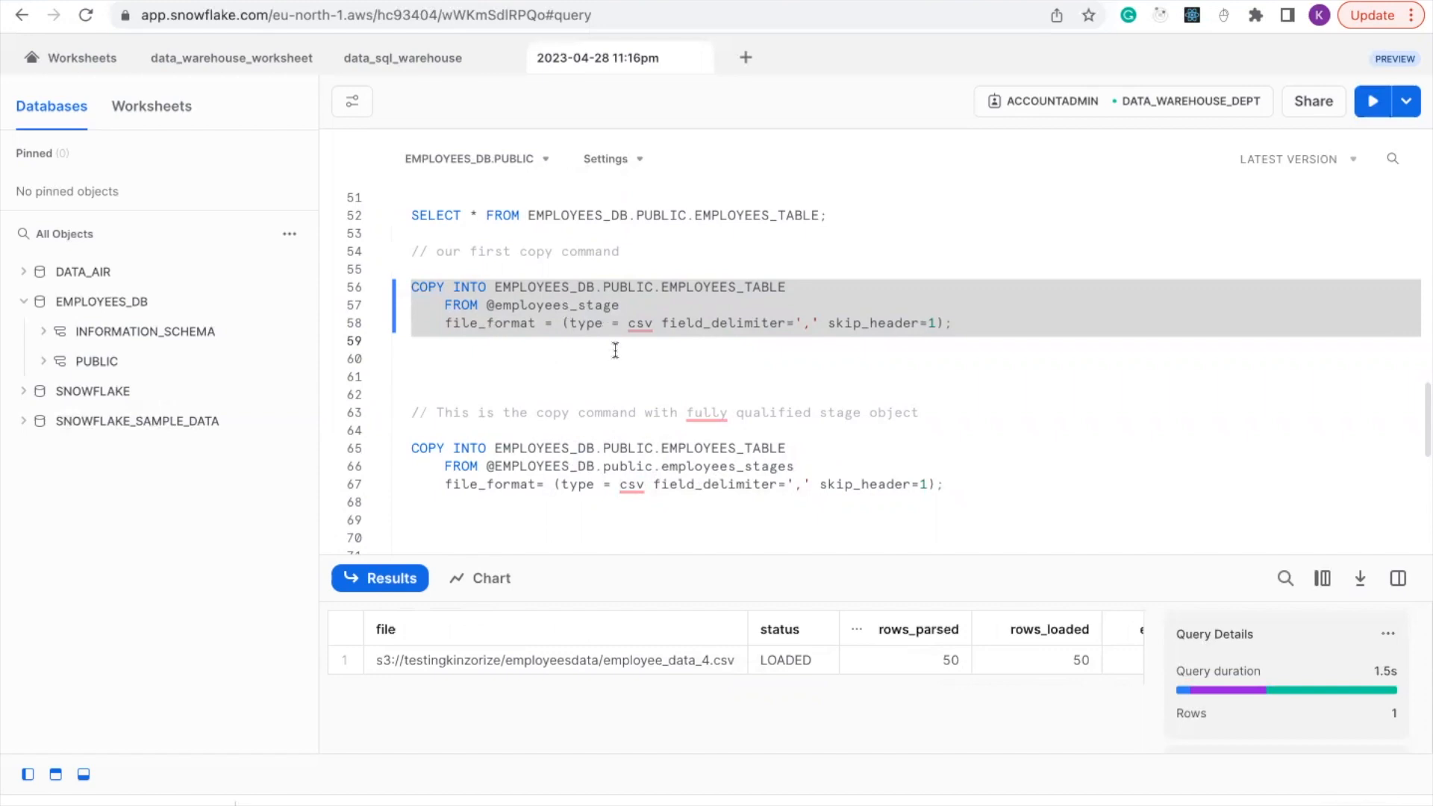
pyautogui.moveTo(794, 392)
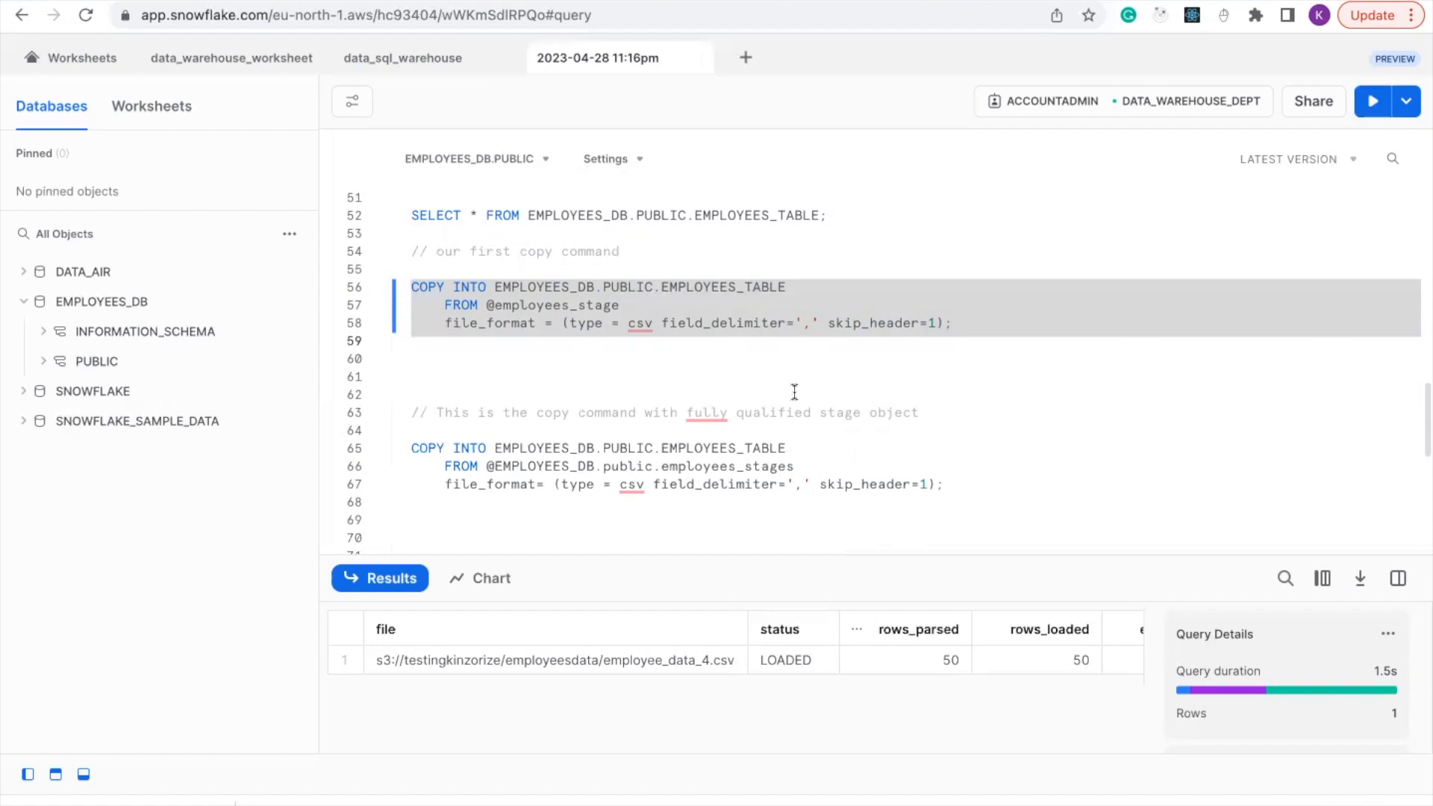
pyautogui.moveTo(803, 411)
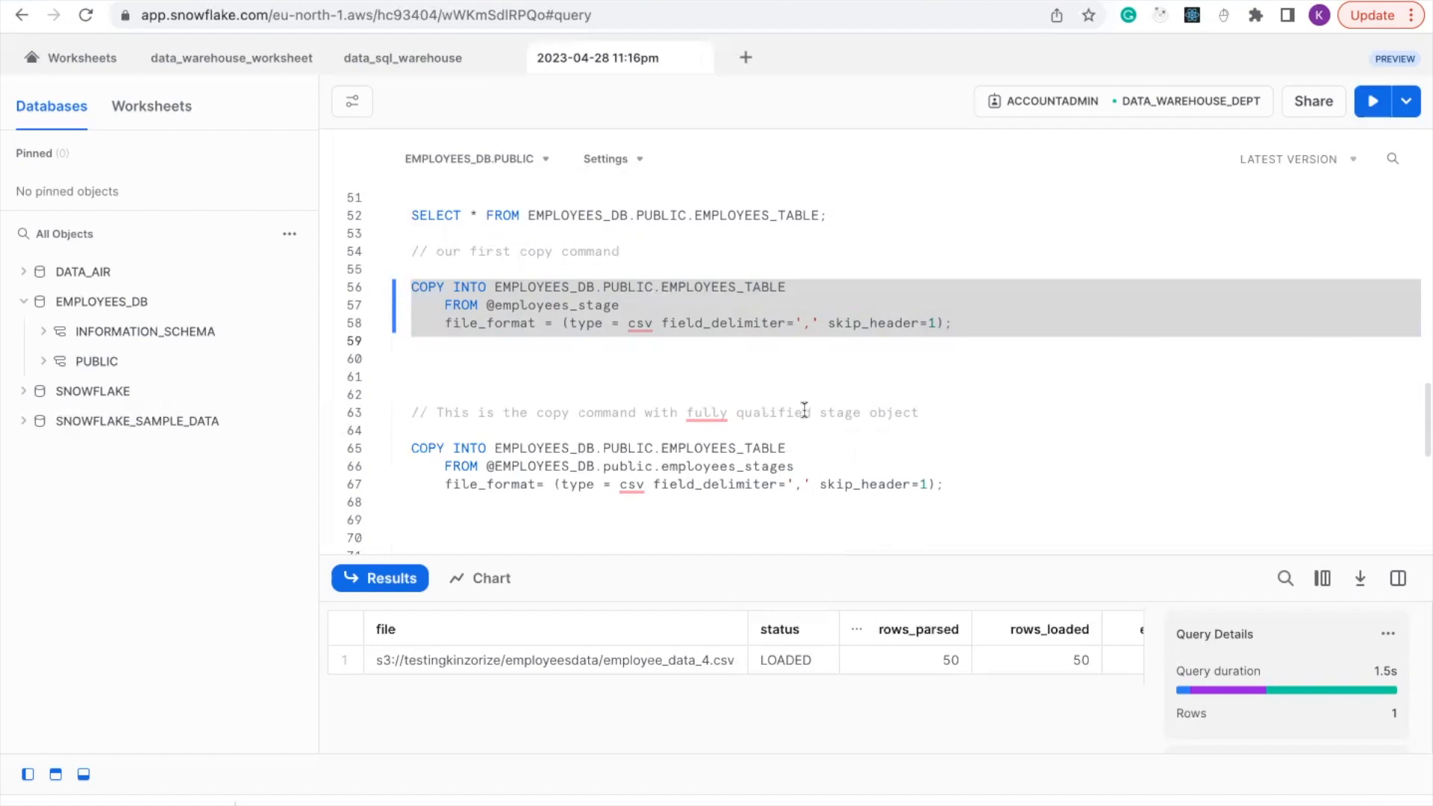